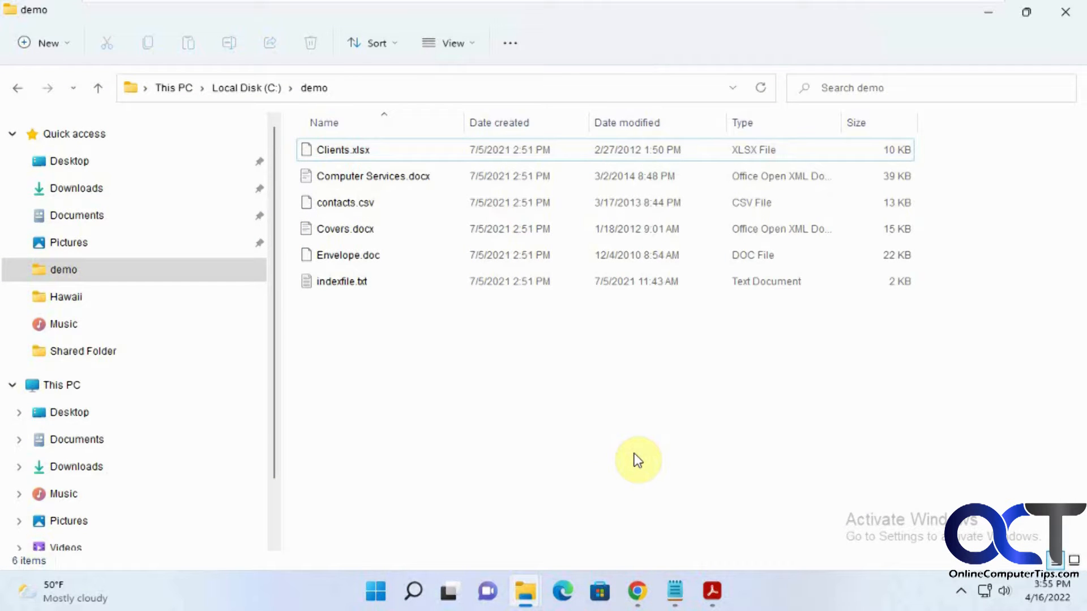
mouse_move(618, 394)
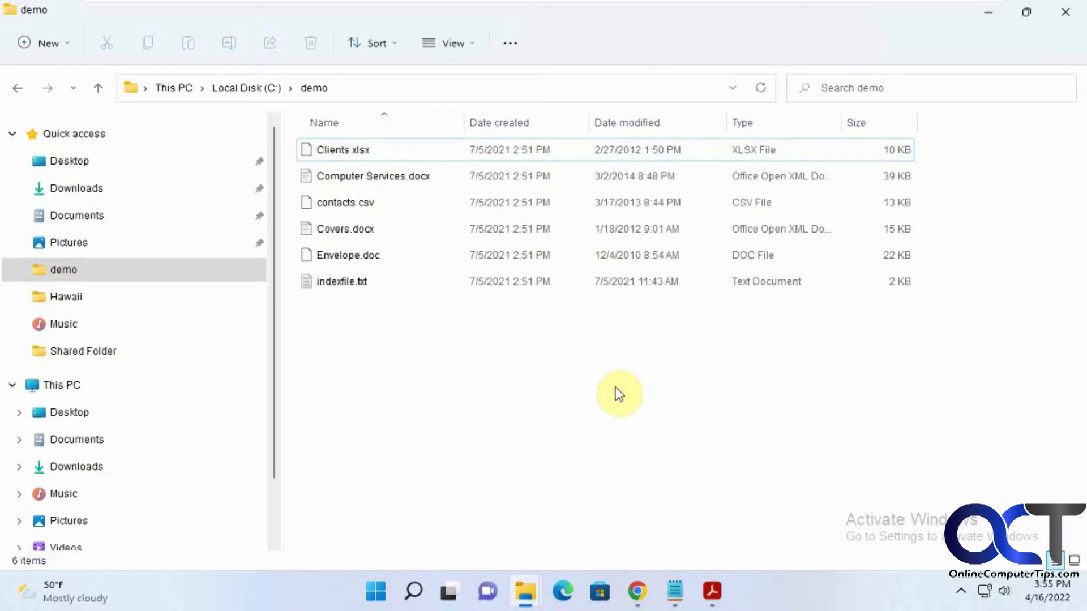
mouse_move(506, 123)
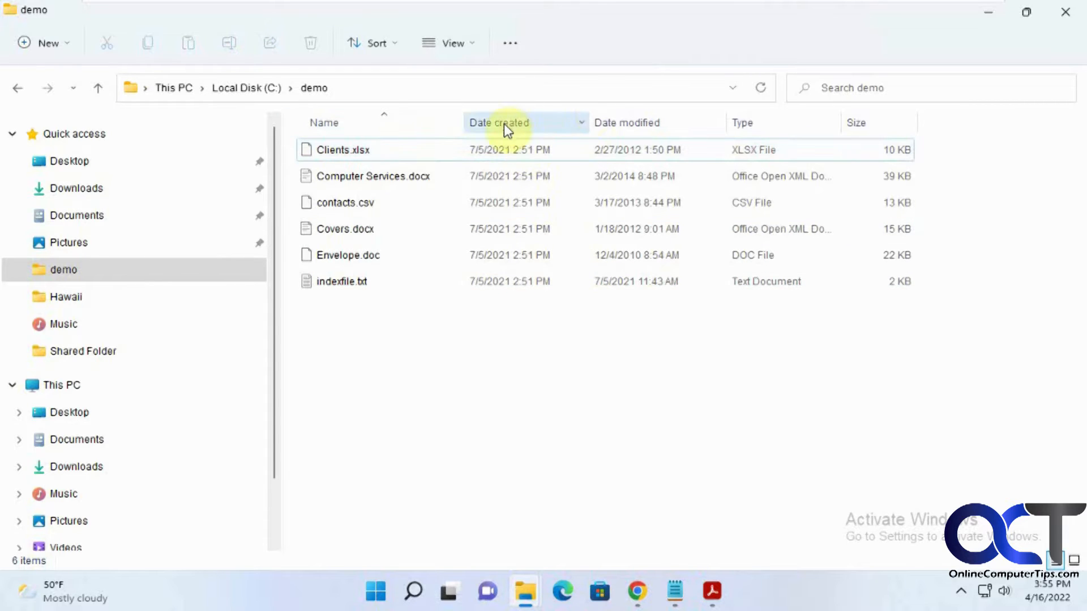
mouse_move(649, 352)
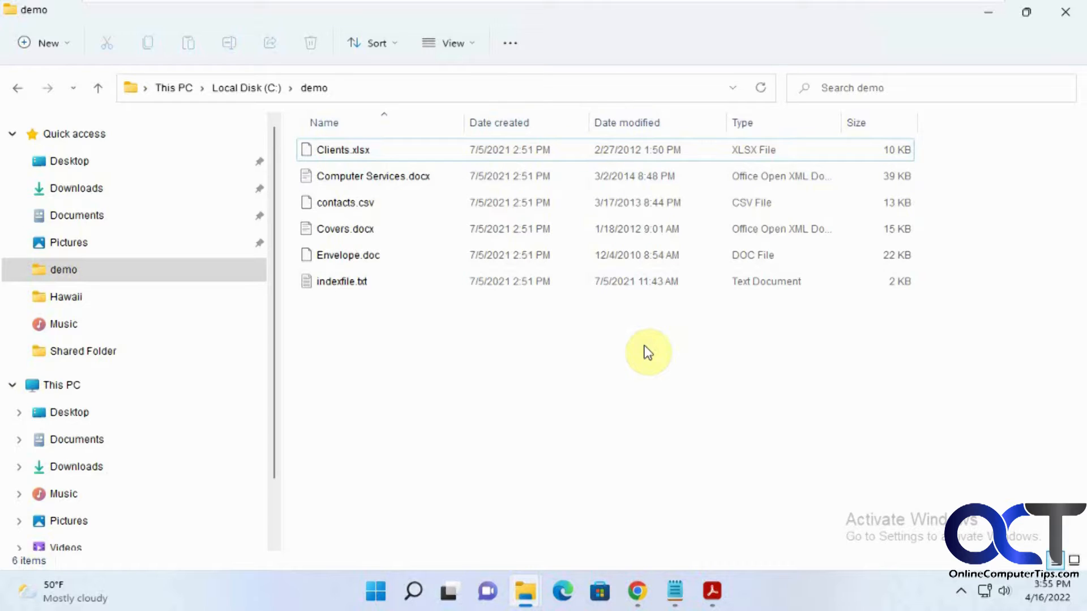
mouse_move(587, 414)
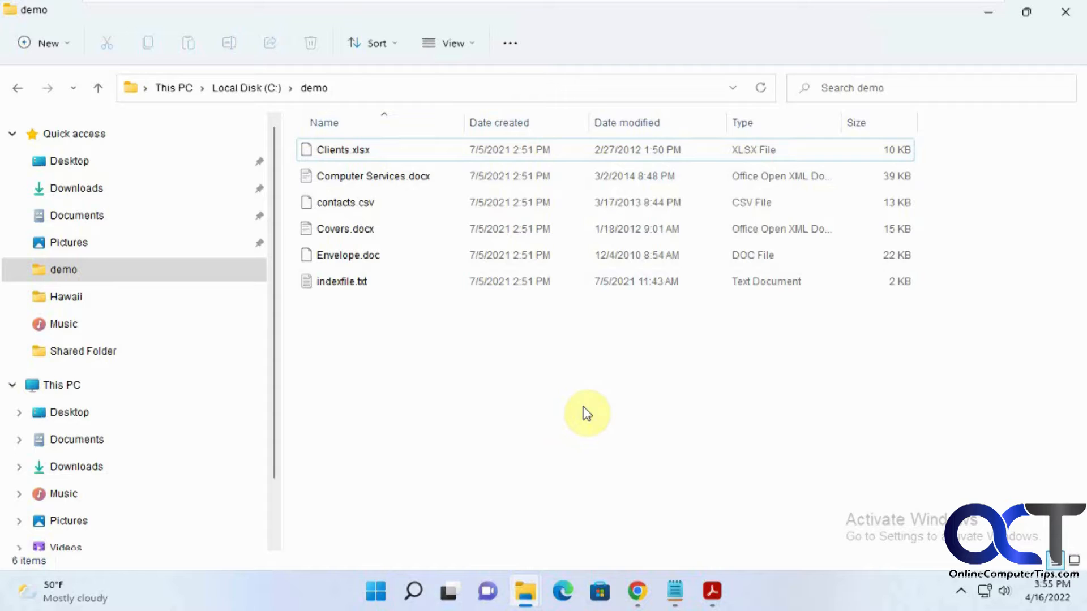
mouse_move(628, 306)
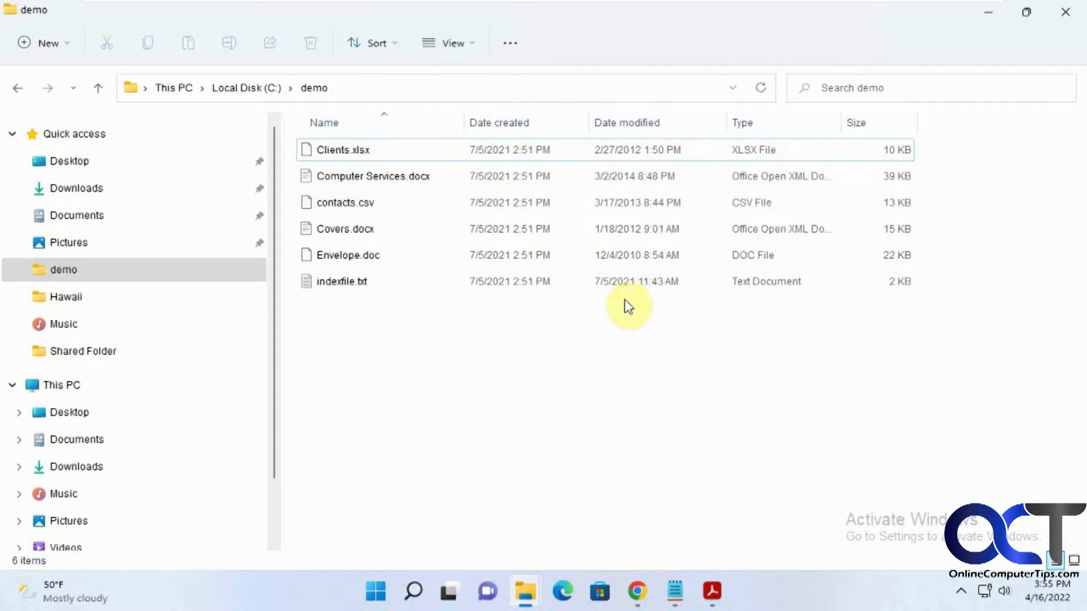
mouse_move(544, 326)
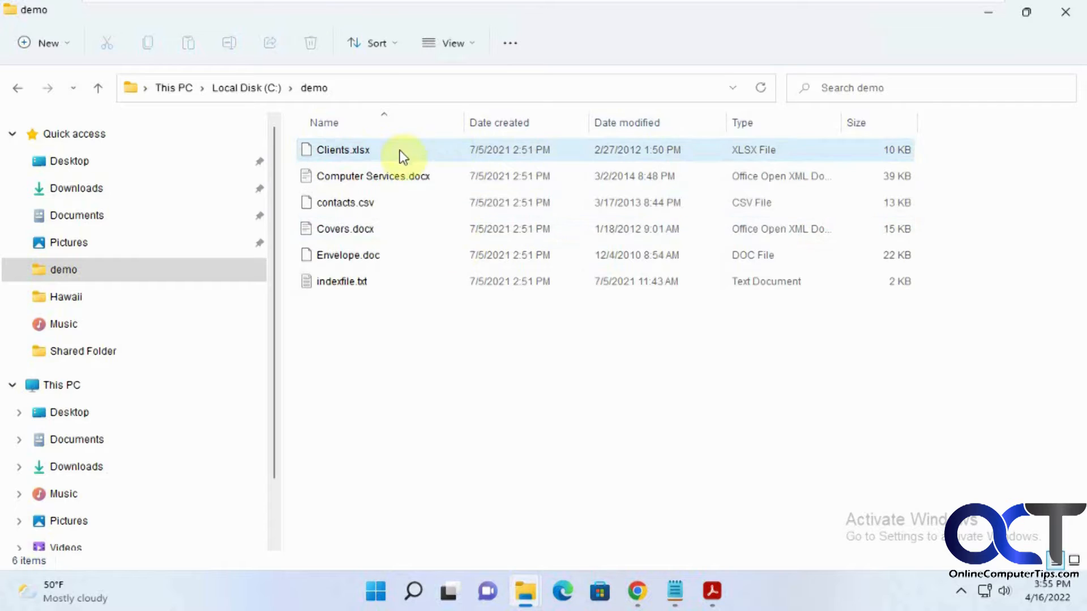
mouse_move(485, 156)
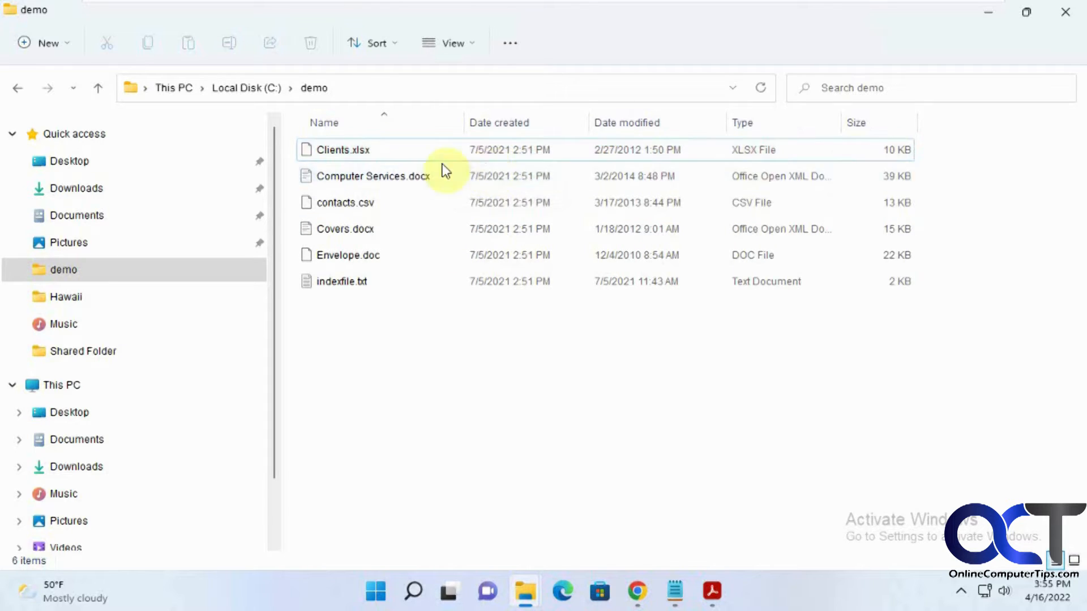
Expand the Clients.xlsx context menu to its full list of options via Show more options.
right_click(339, 150)
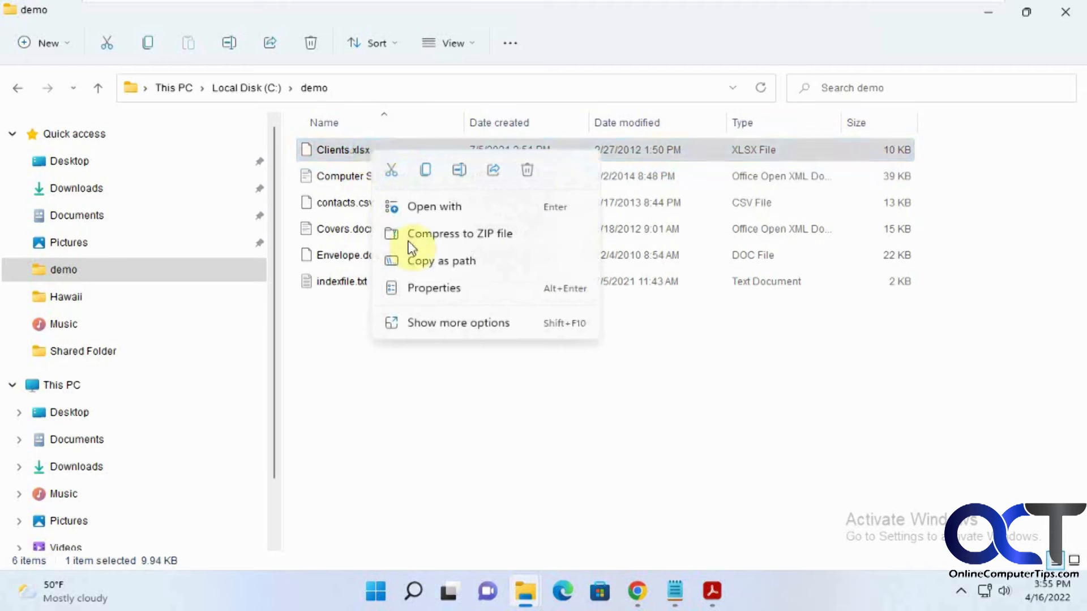
click(458, 323)
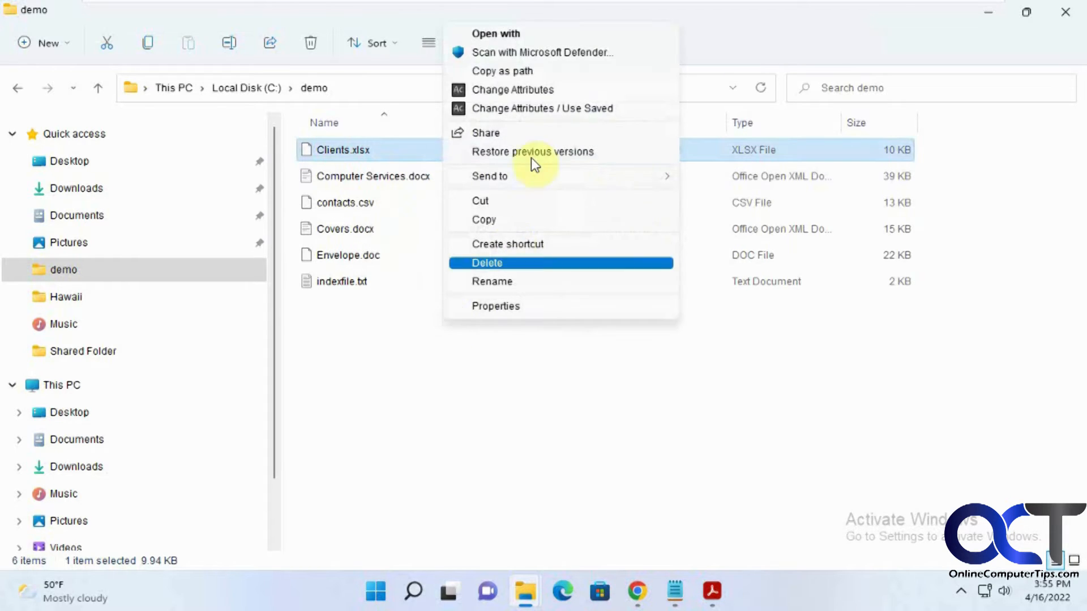
mouse_move(513, 90)
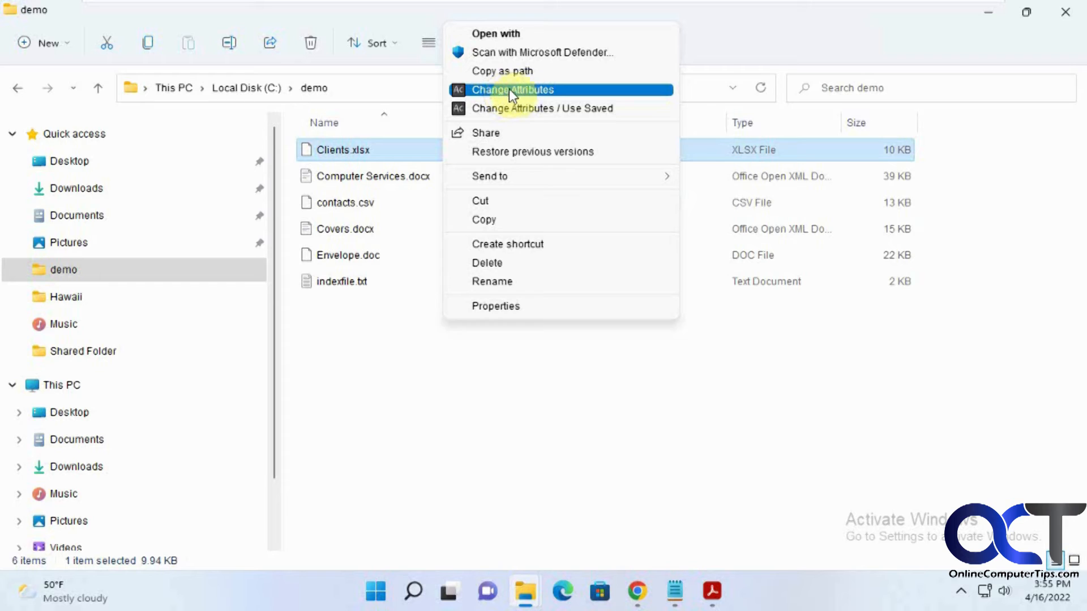
mouse_move(500, 109)
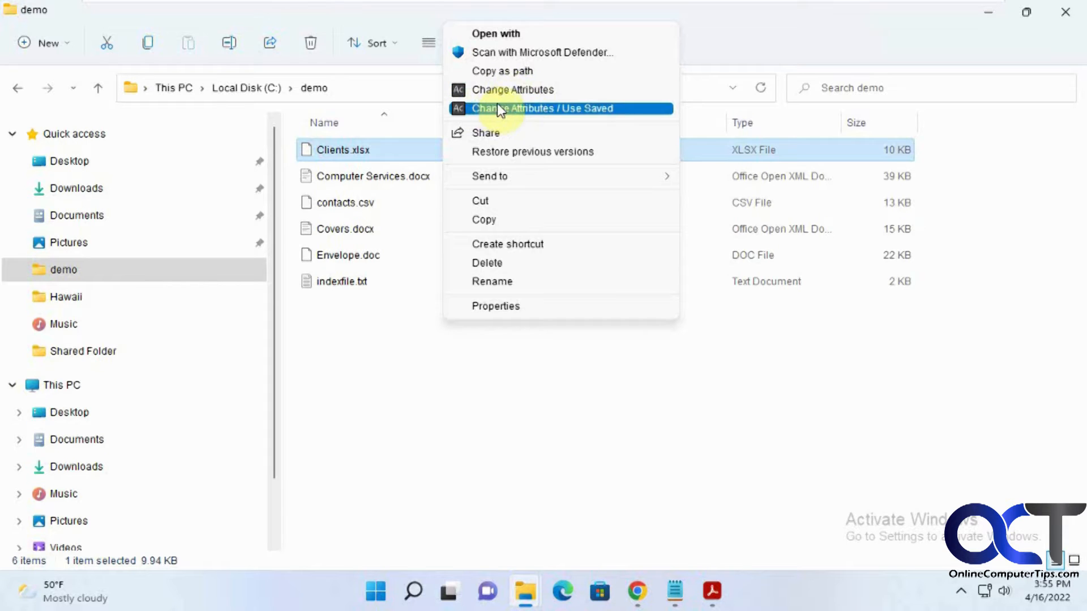
mouse_move(527, 111)
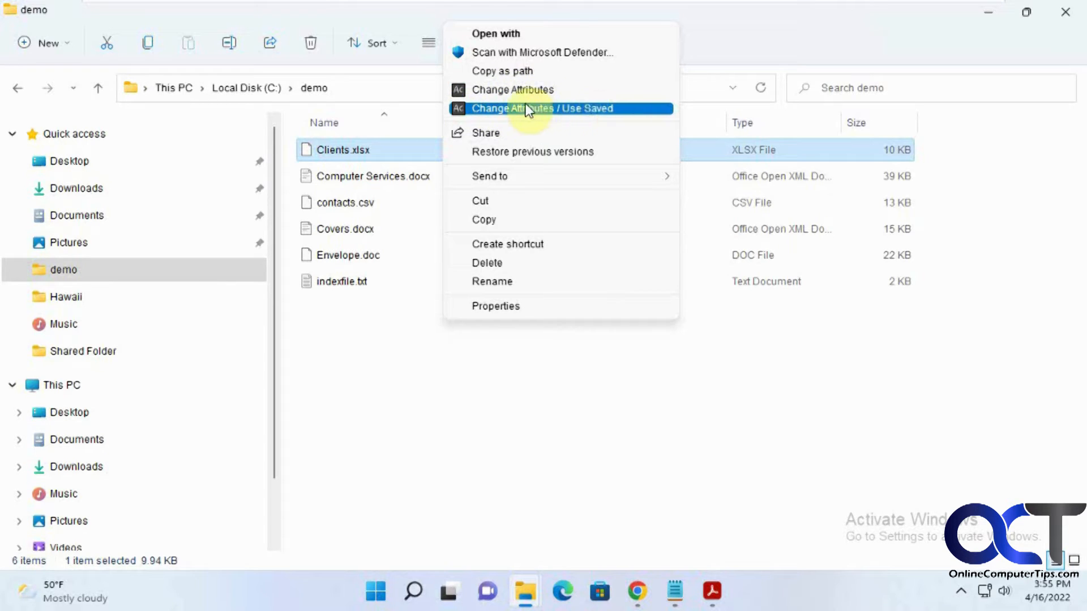
mouse_move(600, 115)
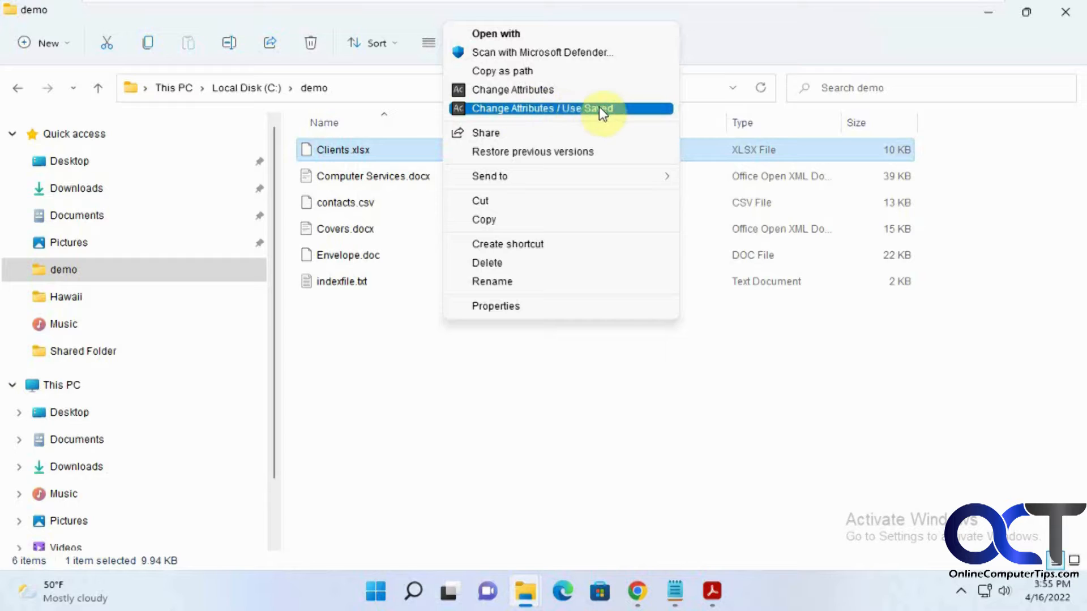
mouse_move(559, 117)
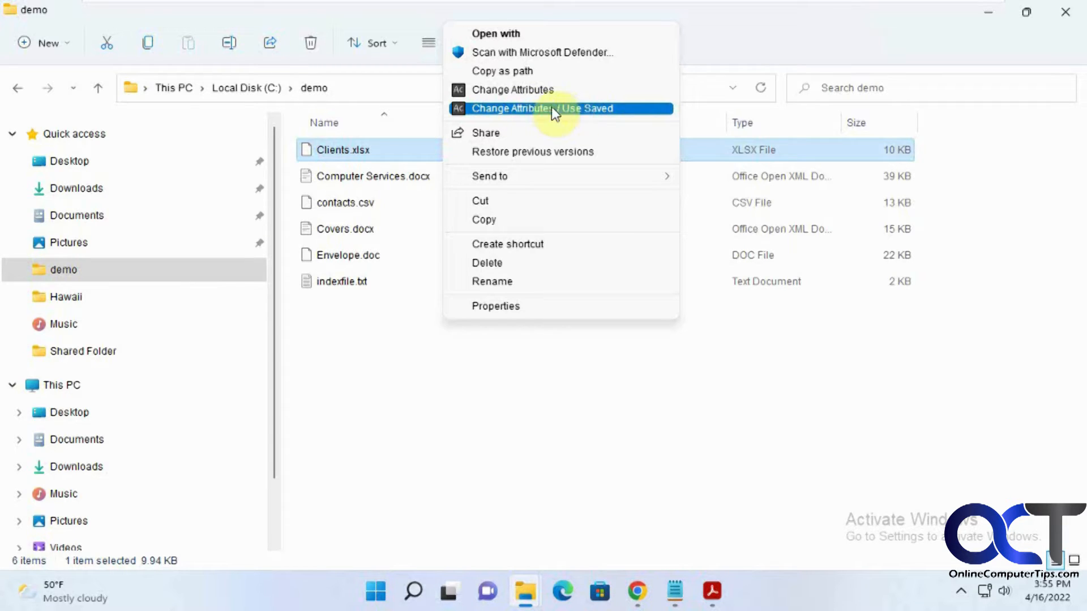
Launch Attribute Changer 11 for Clients.xlsx with Change Attributes / Use Saved.
click(543, 108)
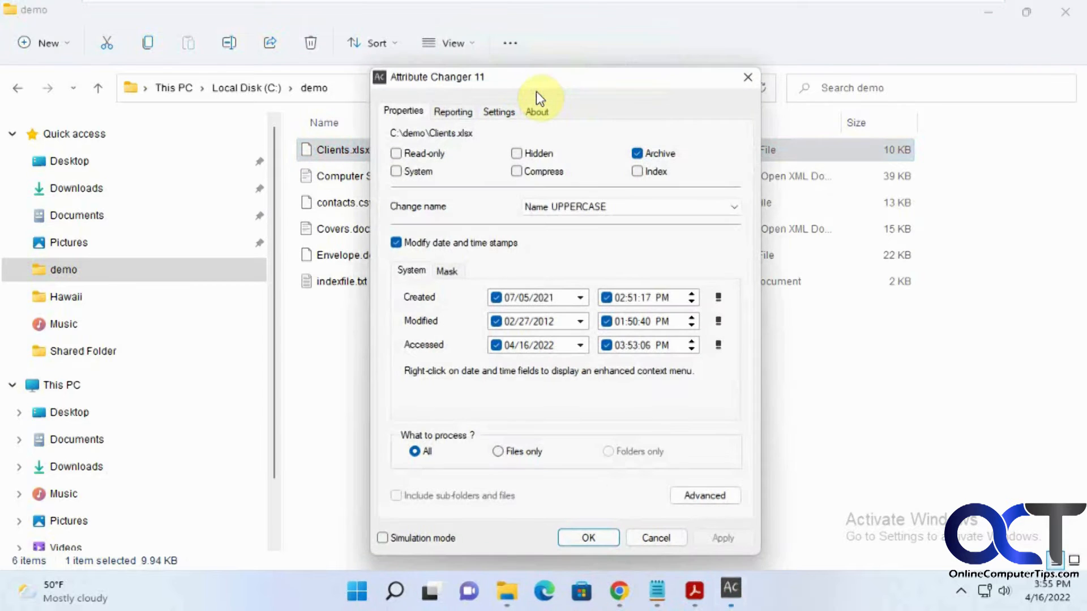
mouse_move(550, 83)
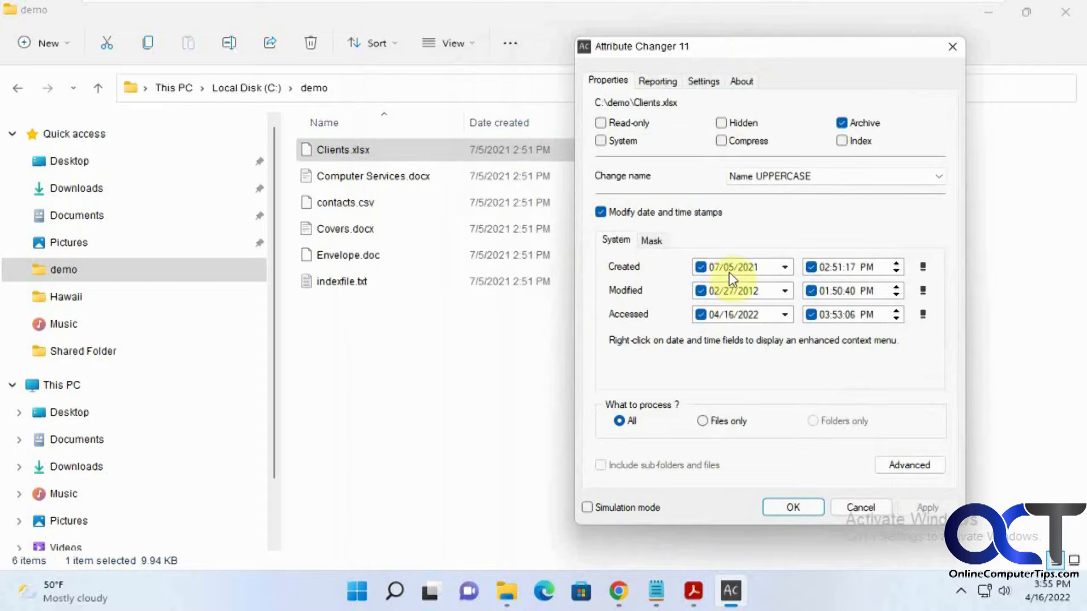
mouse_move(725, 284)
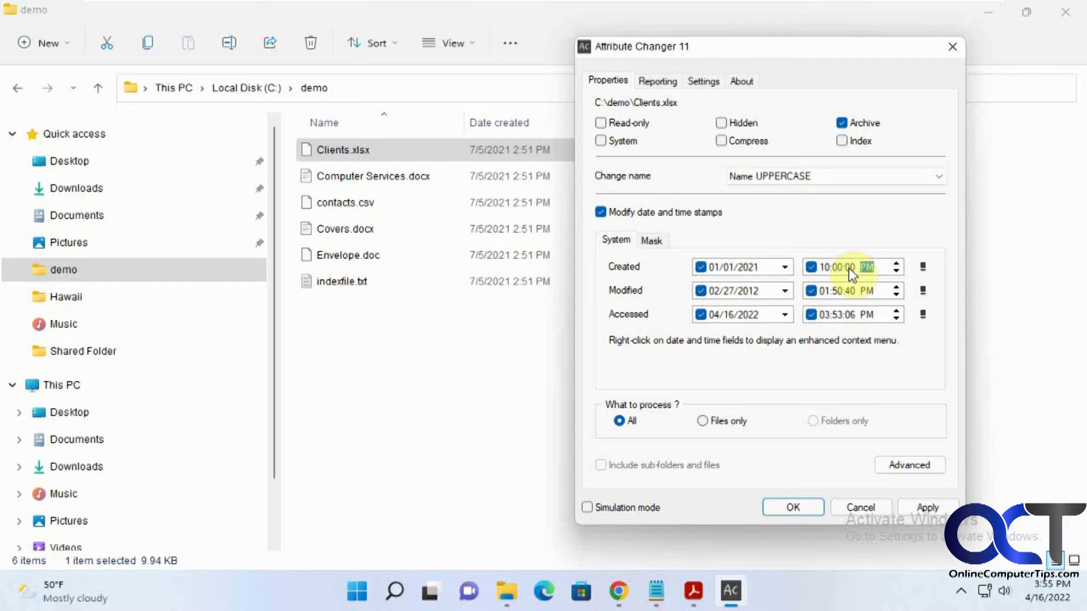
mouse_move(852, 270)
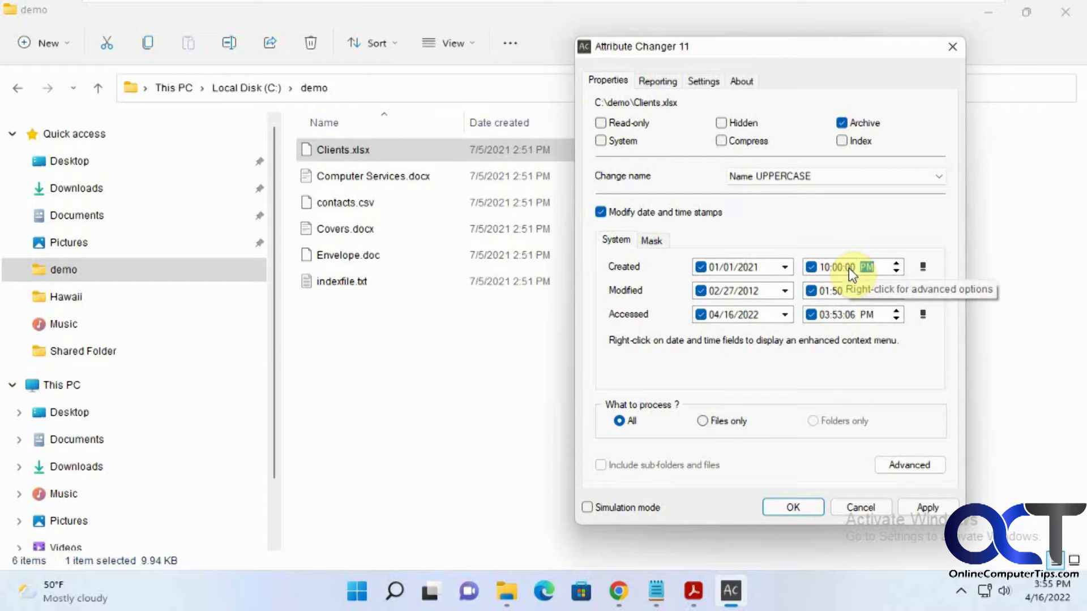
mouse_move(772, 191)
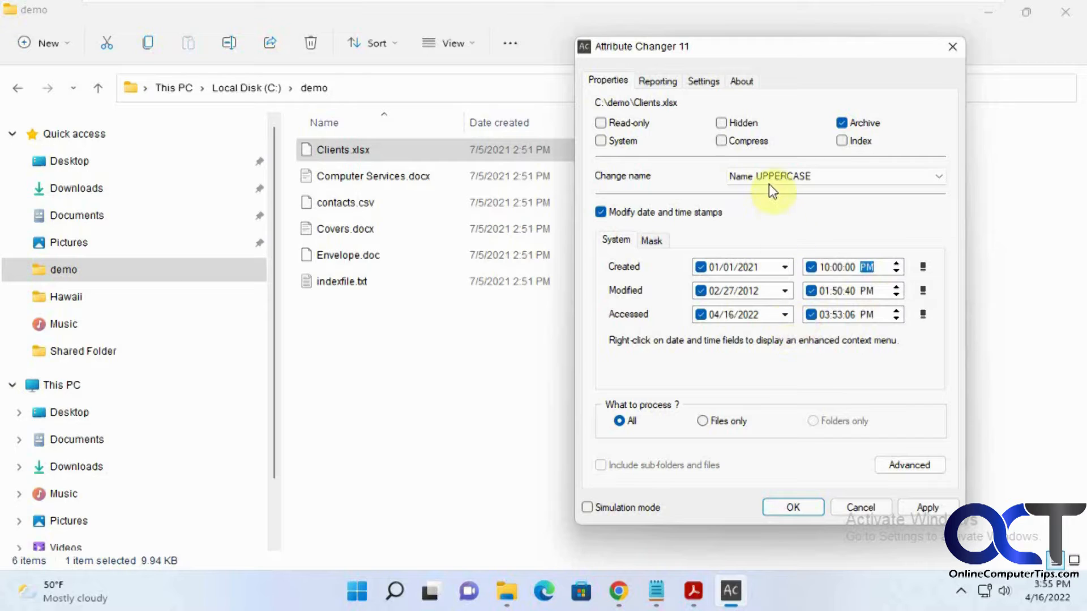
click(835, 176)
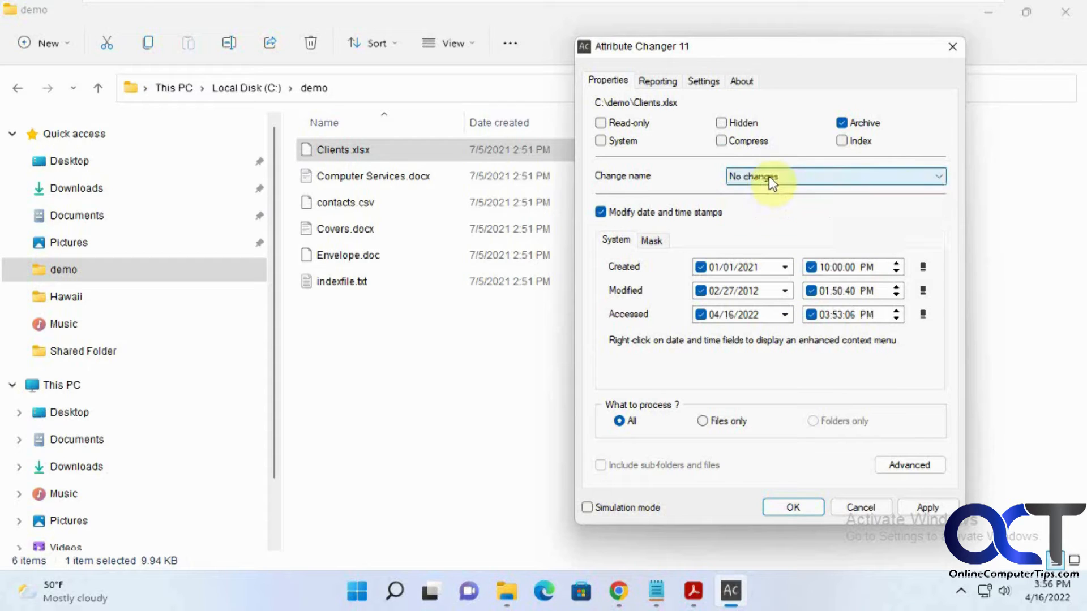
click(834, 176)
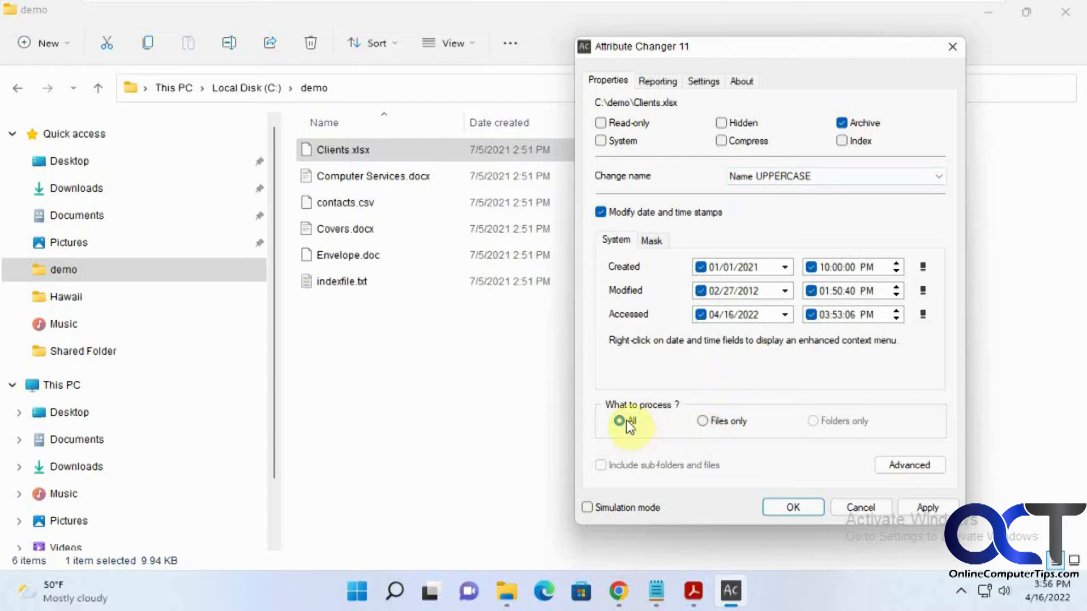
mouse_move(821, 429)
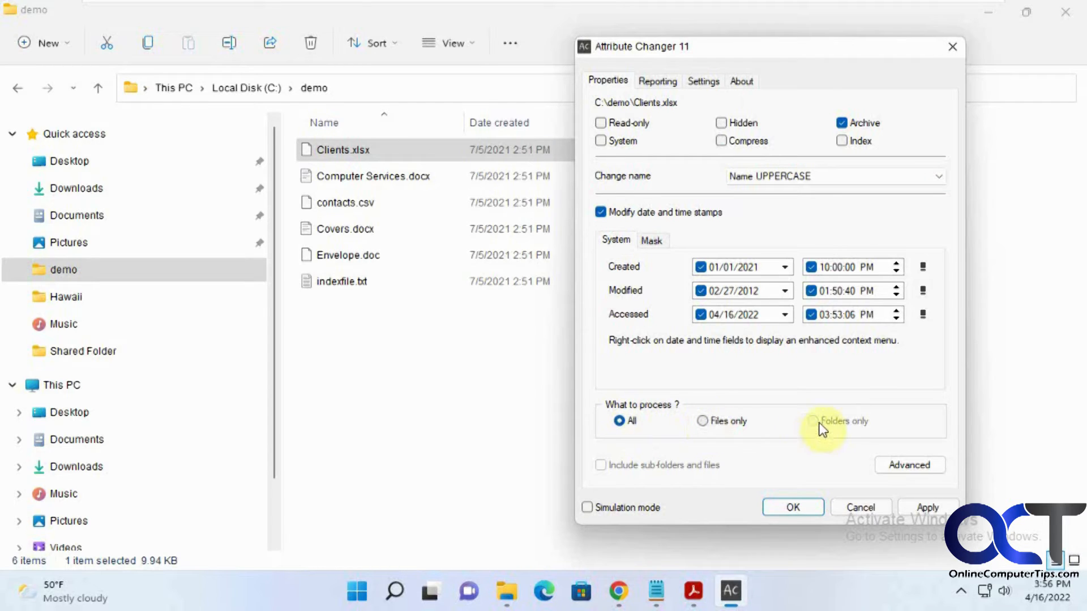
mouse_move(648, 470)
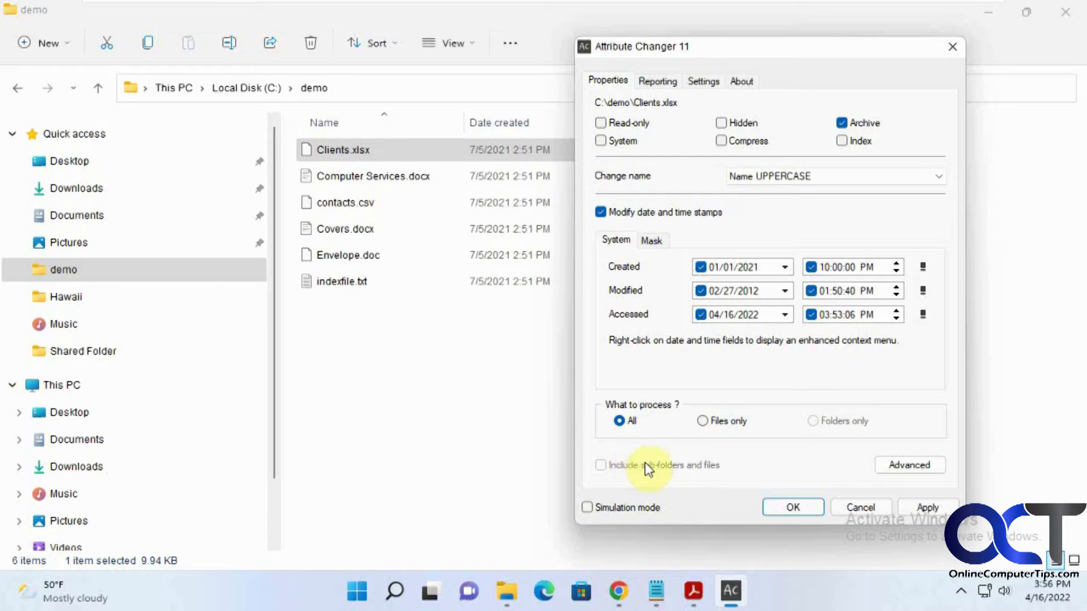
mouse_move(775, 470)
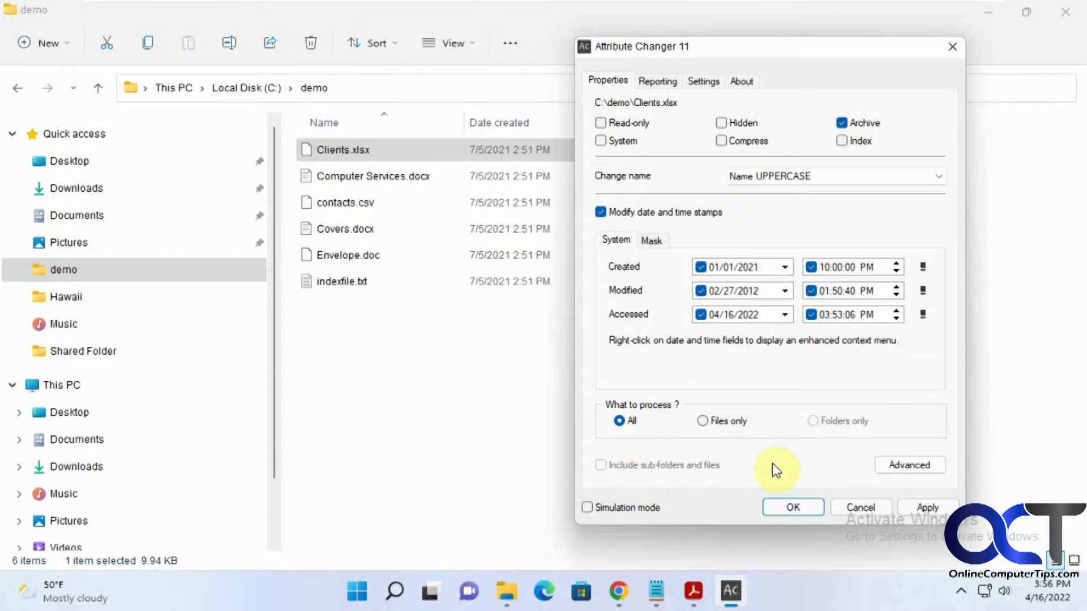
mouse_move(739, 470)
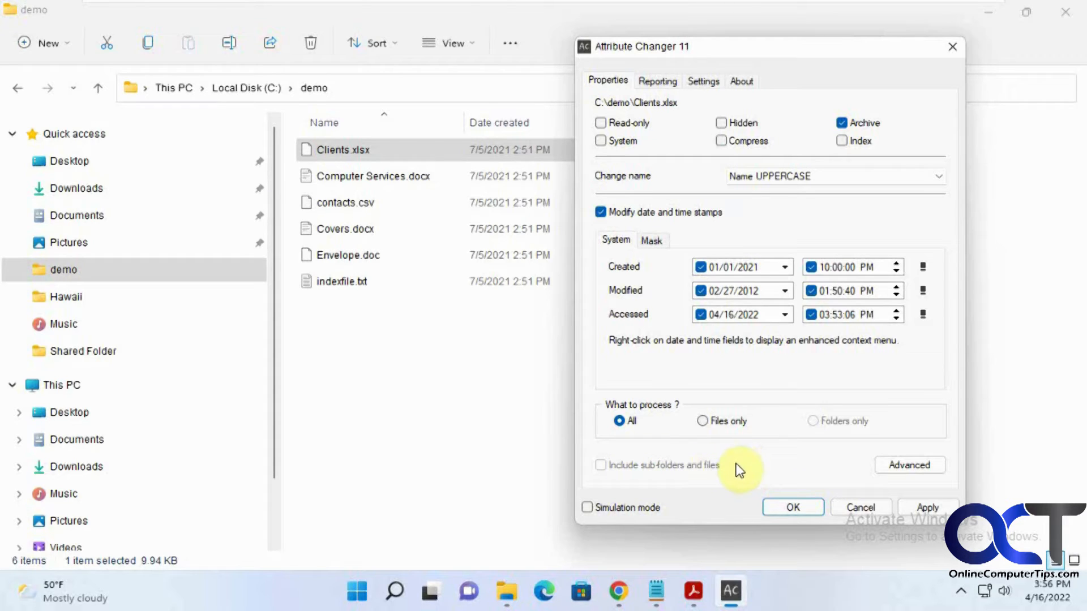
mouse_move(762, 320)
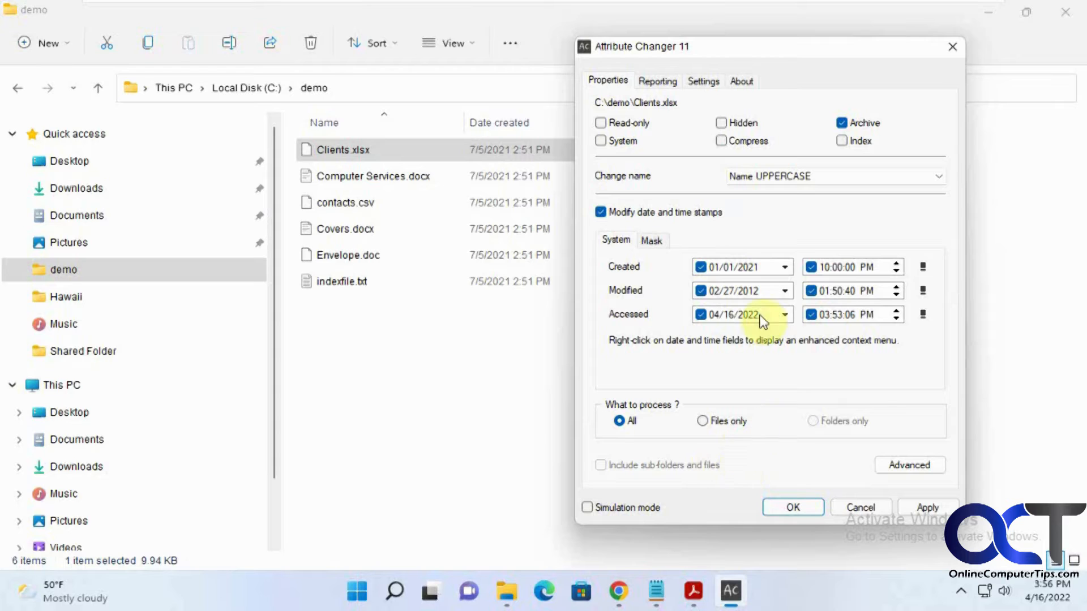
mouse_move(476, 173)
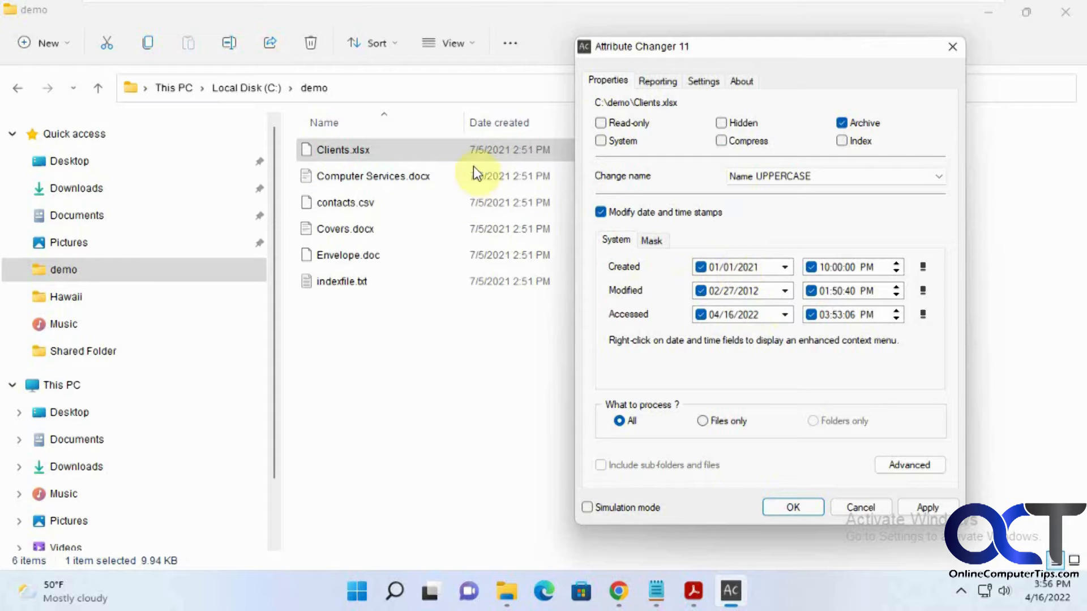
mouse_move(818, 435)
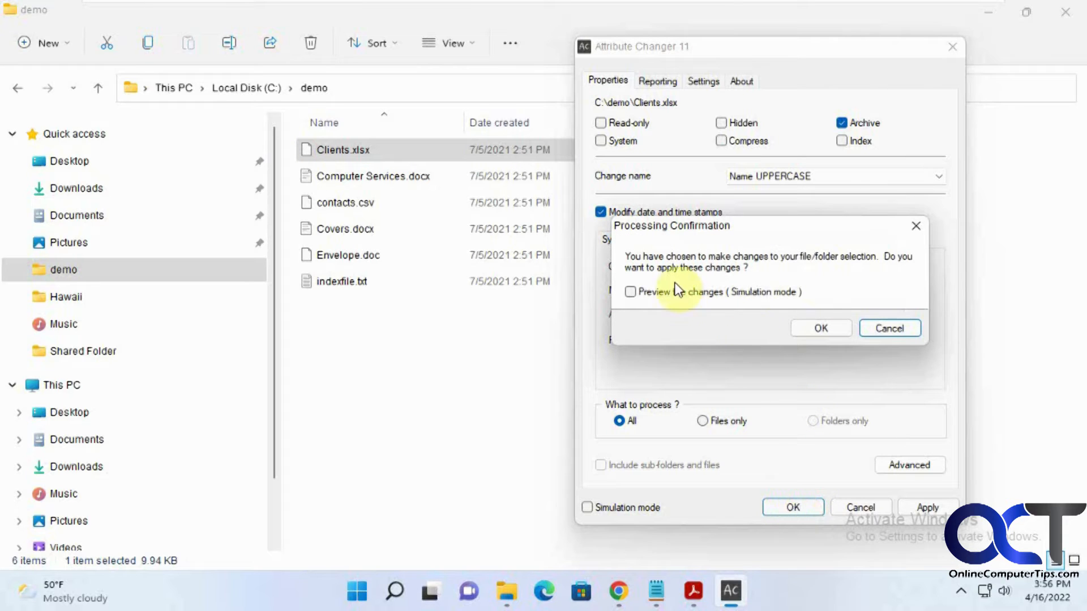
mouse_move(766, 299)
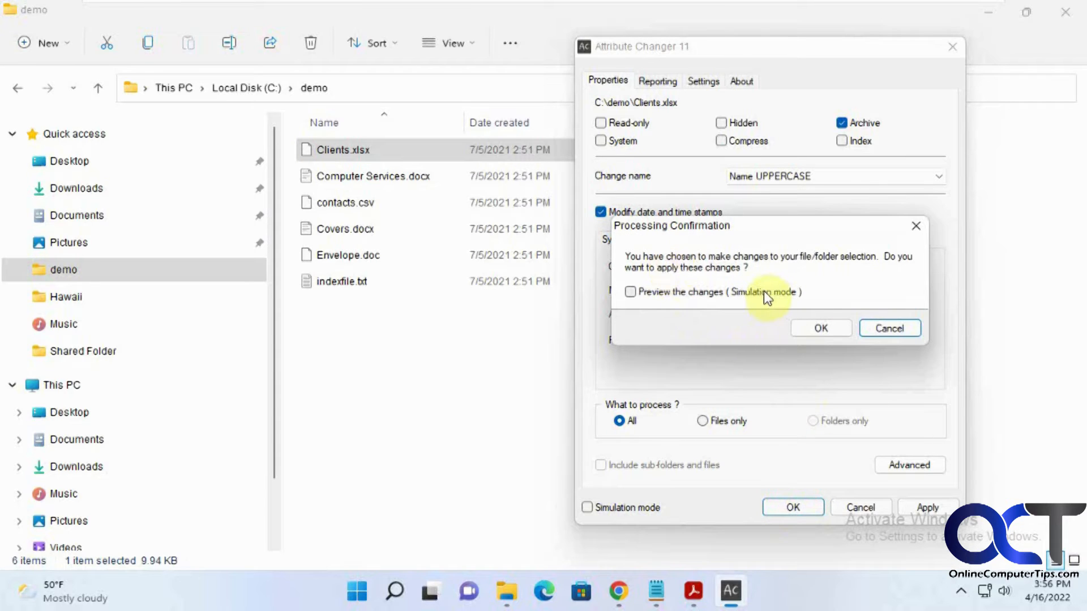
mouse_move(754, 294)
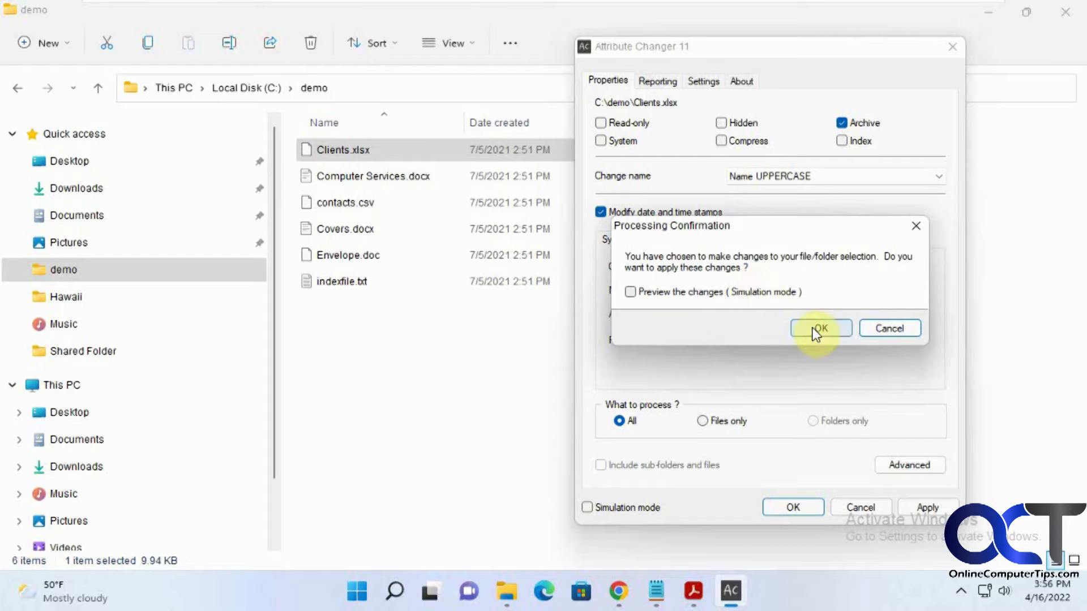
Confirm processing so Clients.xlsx becomes CLIENTS.xlsx, then dismiss the report.
click(821, 327)
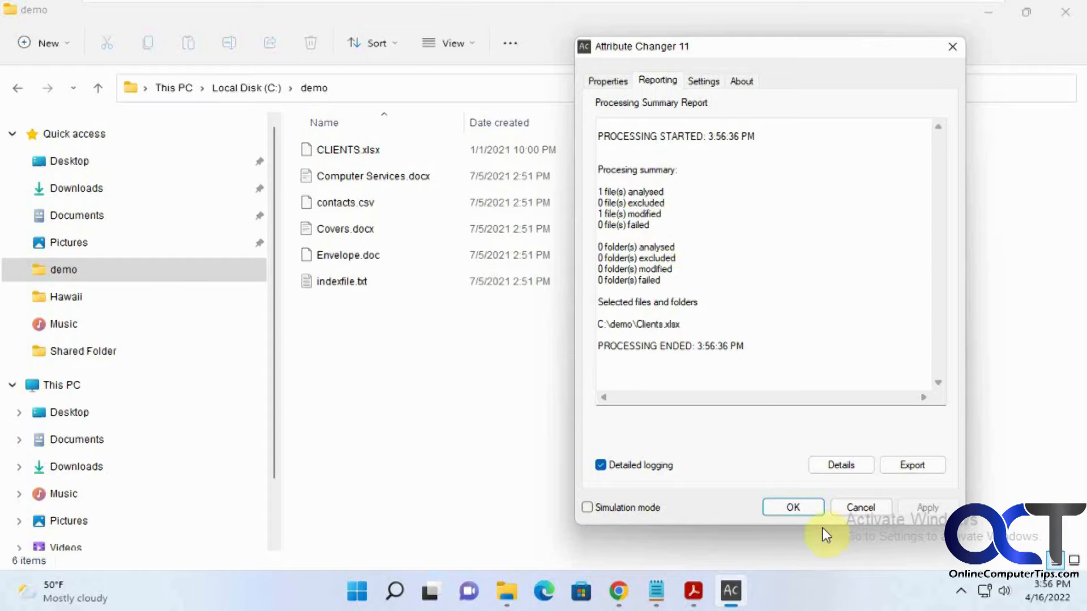
click(793, 507)
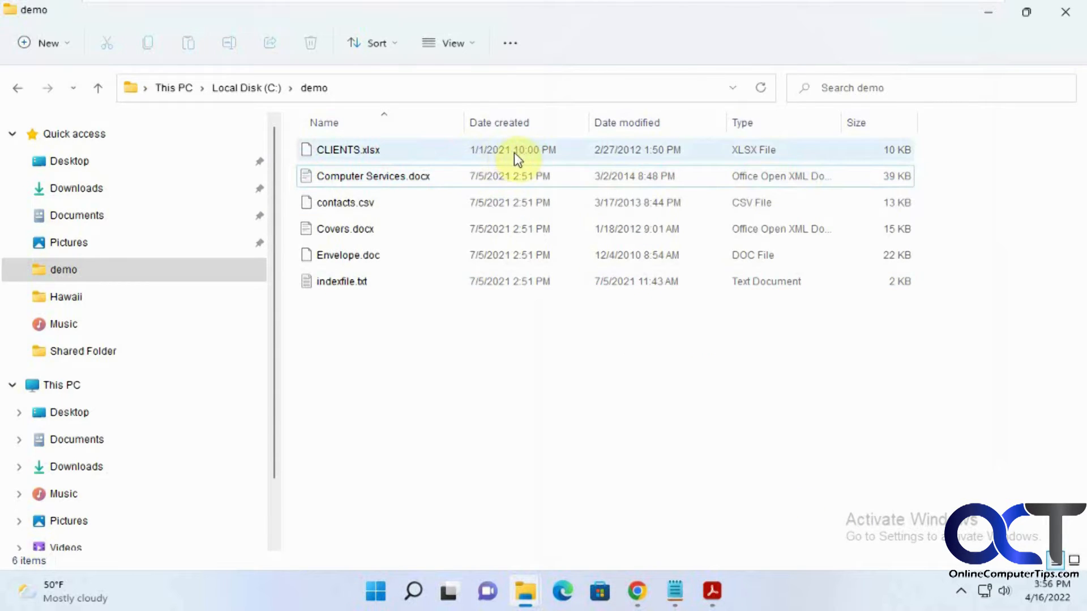
mouse_move(364, 150)
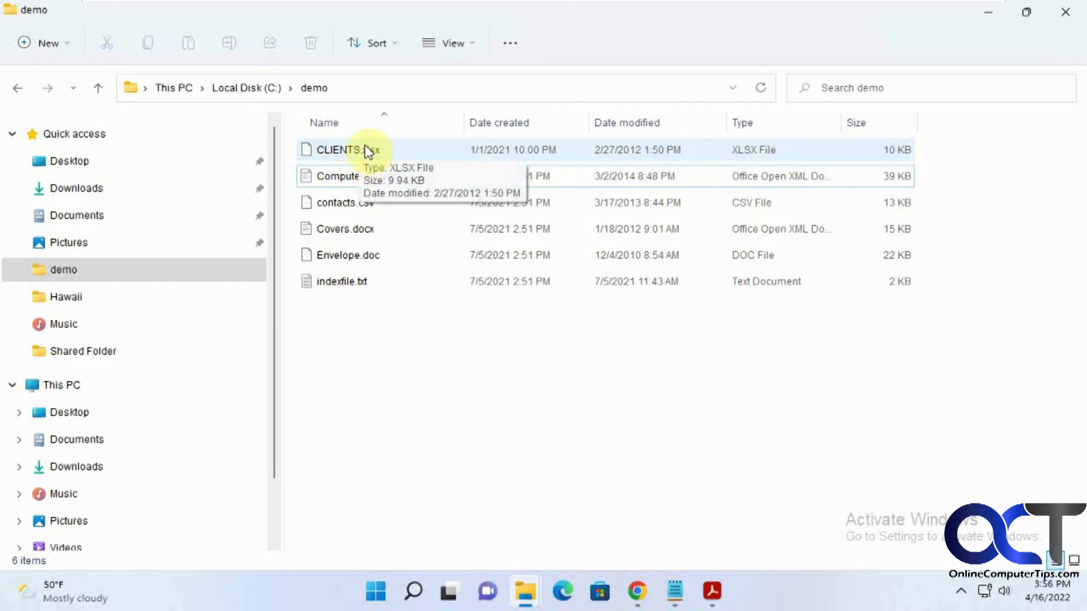
mouse_move(421, 363)
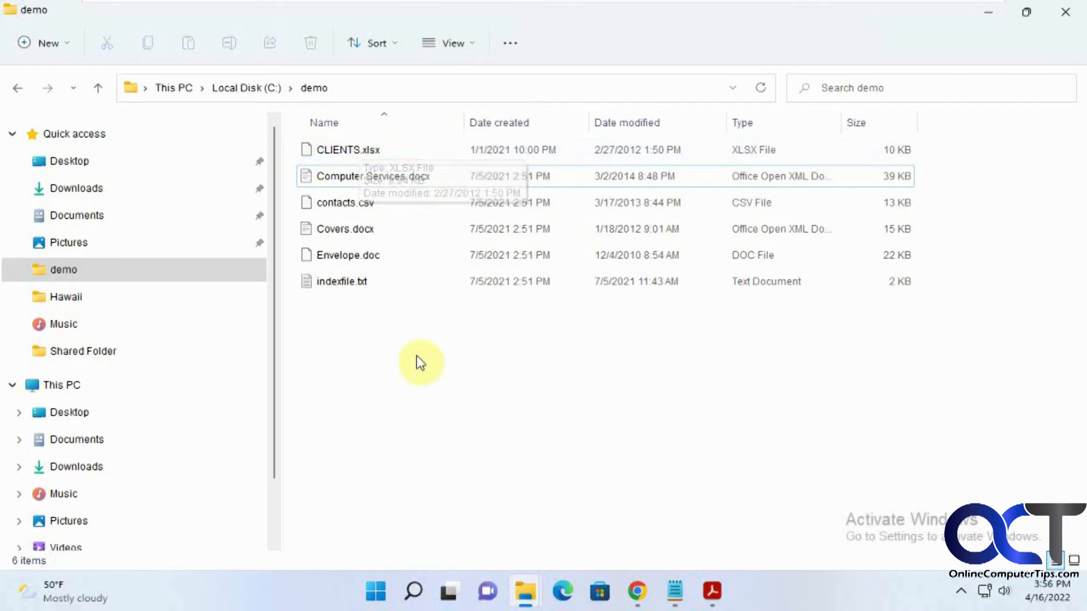
Select Computer Services.docx through Covers.docx as a Shift-click range.
click(373, 176)
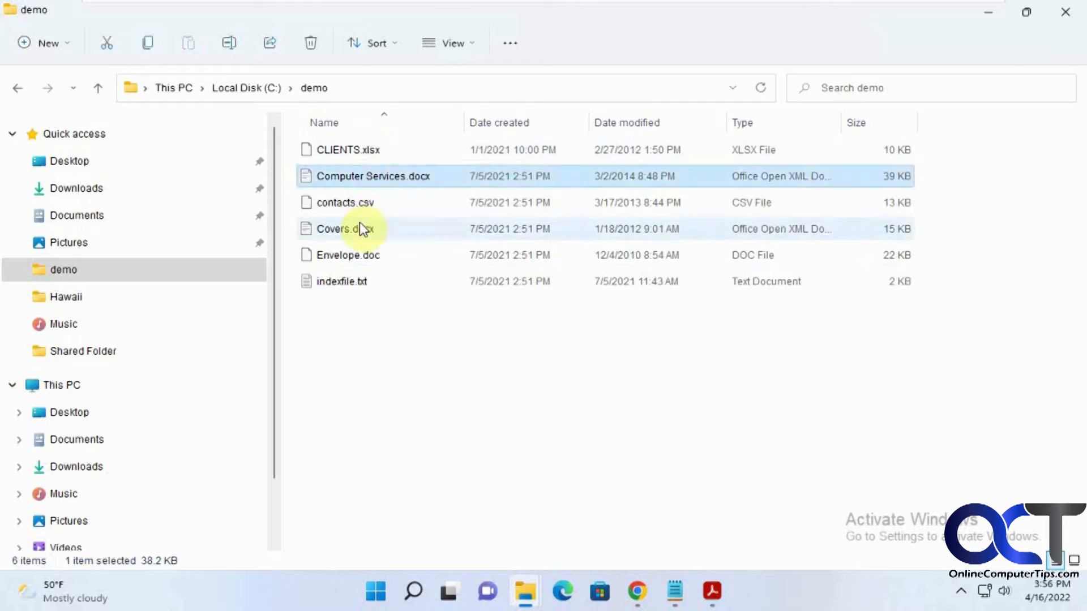
click(340, 229)
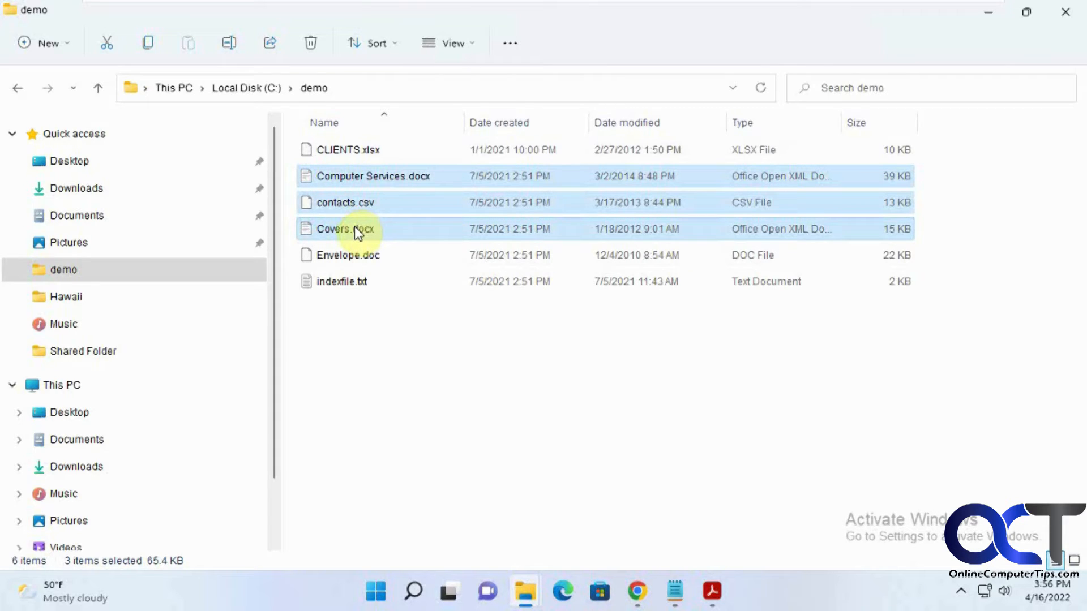
mouse_move(356, 229)
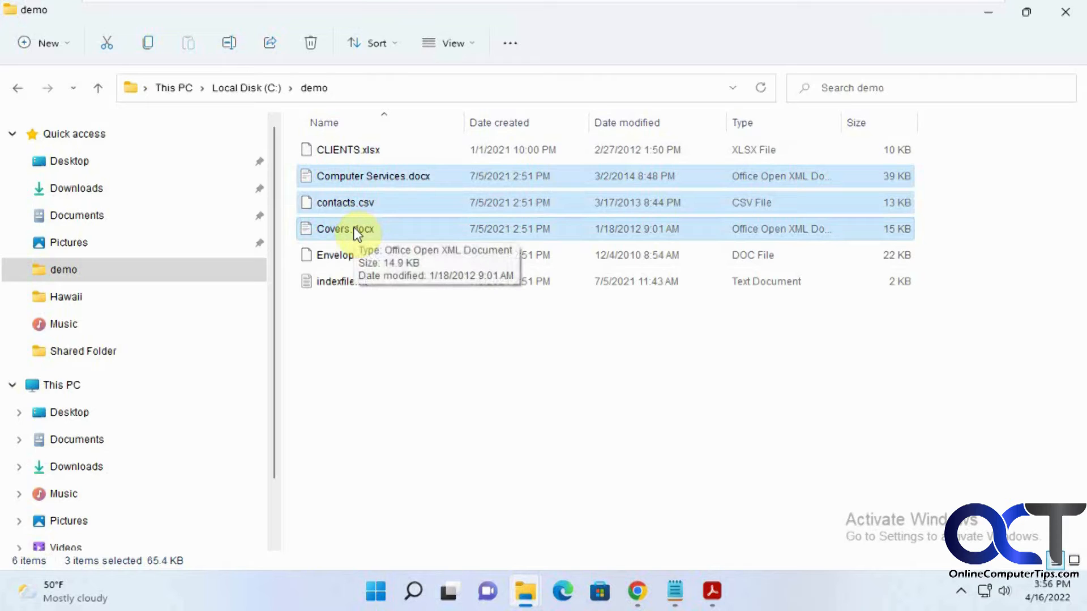
mouse_move(456, 387)
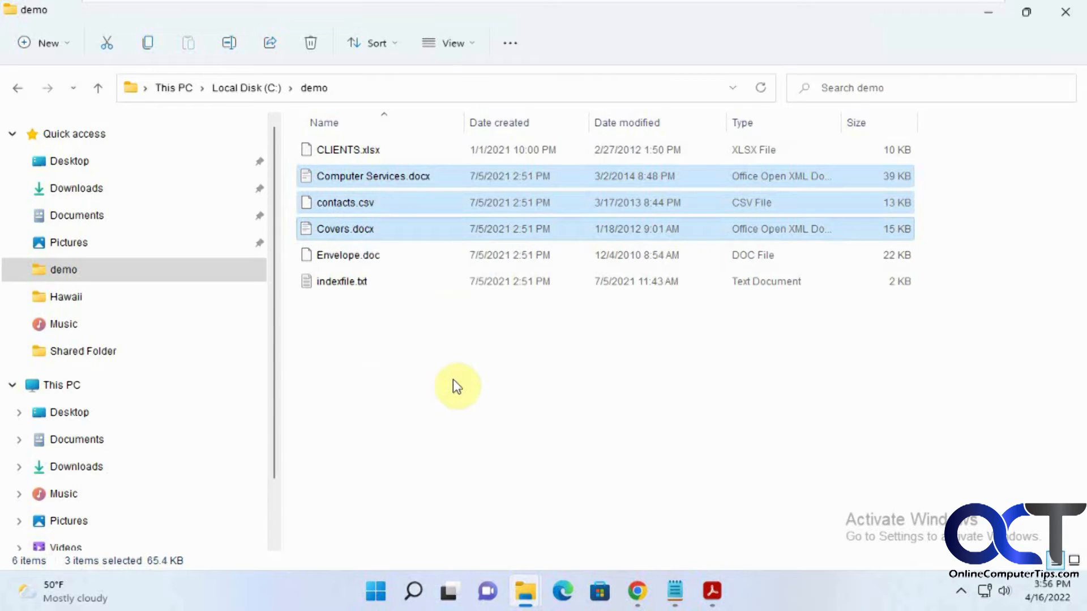
mouse_move(429, 383)
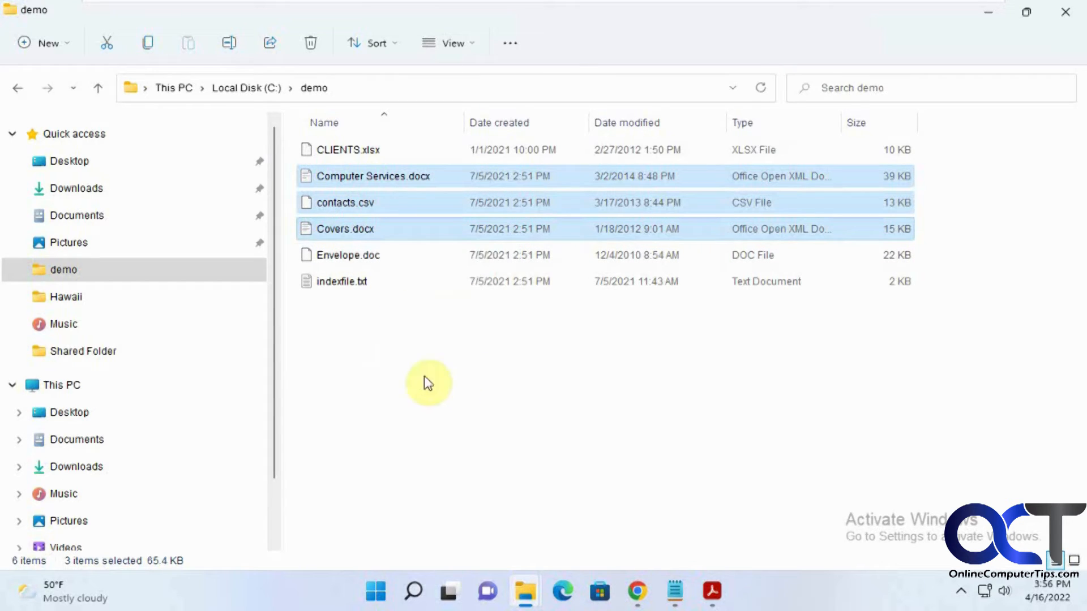
Create an empty text document named New in the demo folder.
right_click(428, 383)
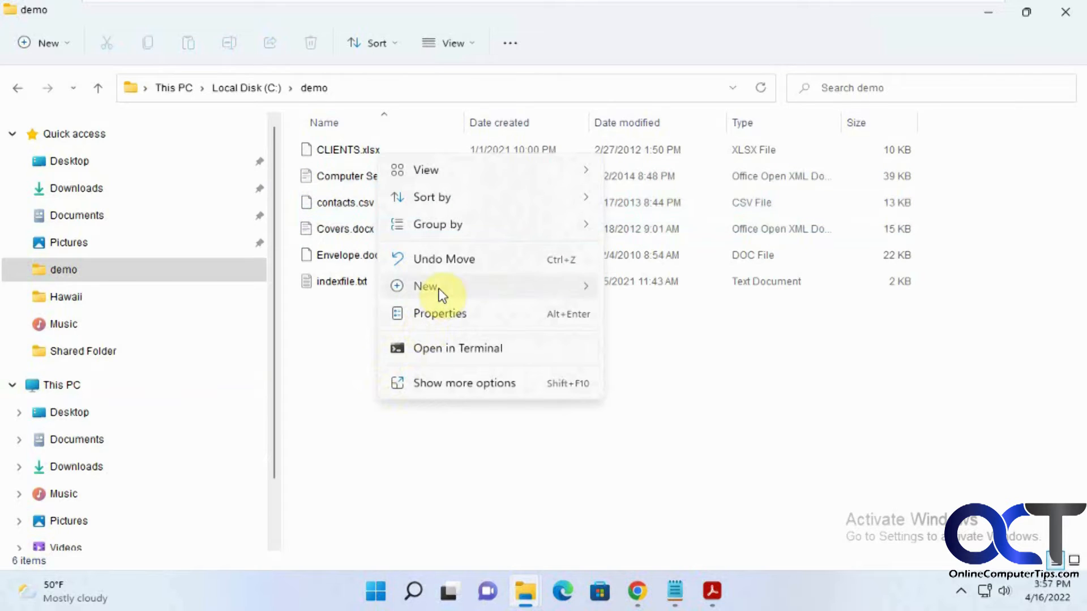
click(427, 286)
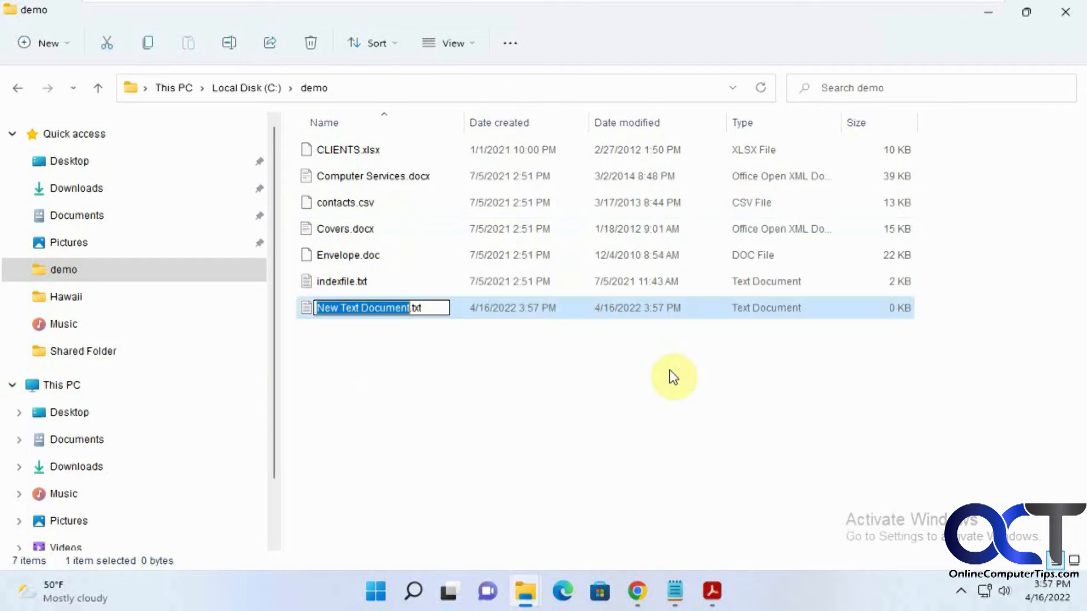
text(New.txt)
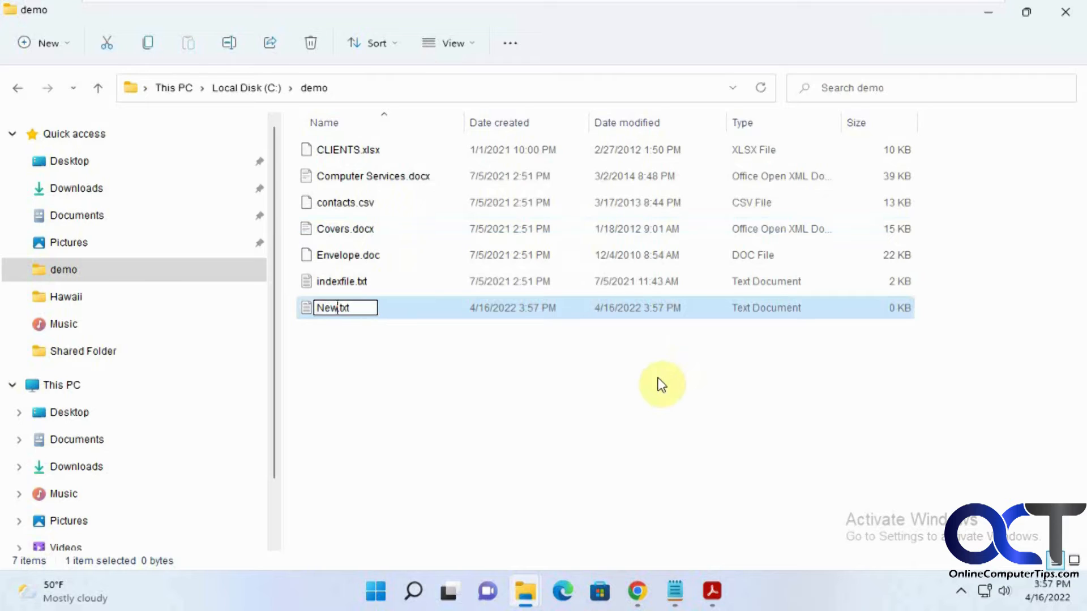
key(Return)
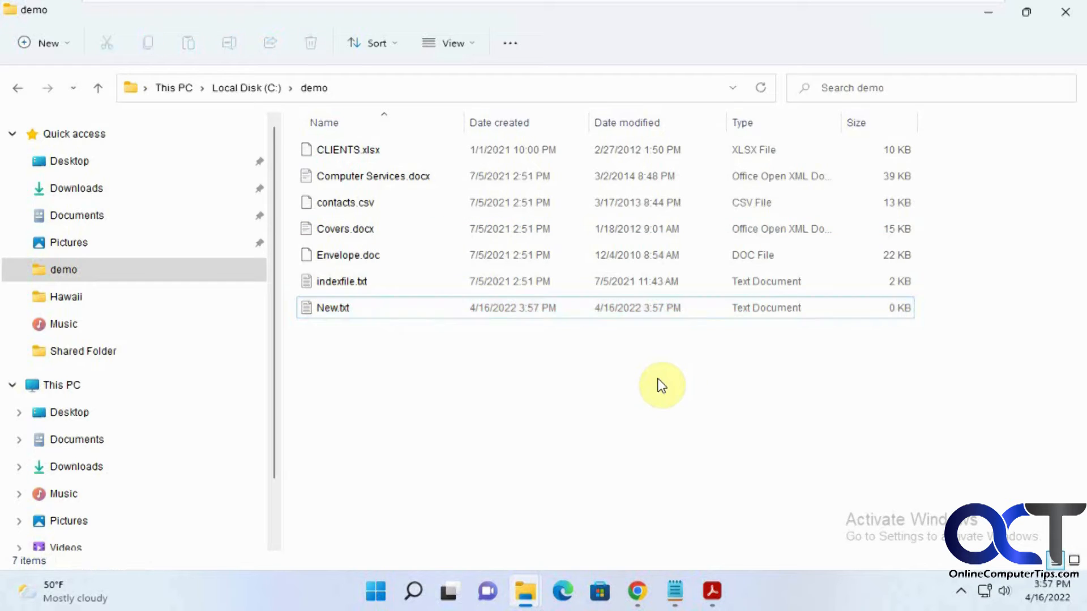
mouse_move(387, 342)
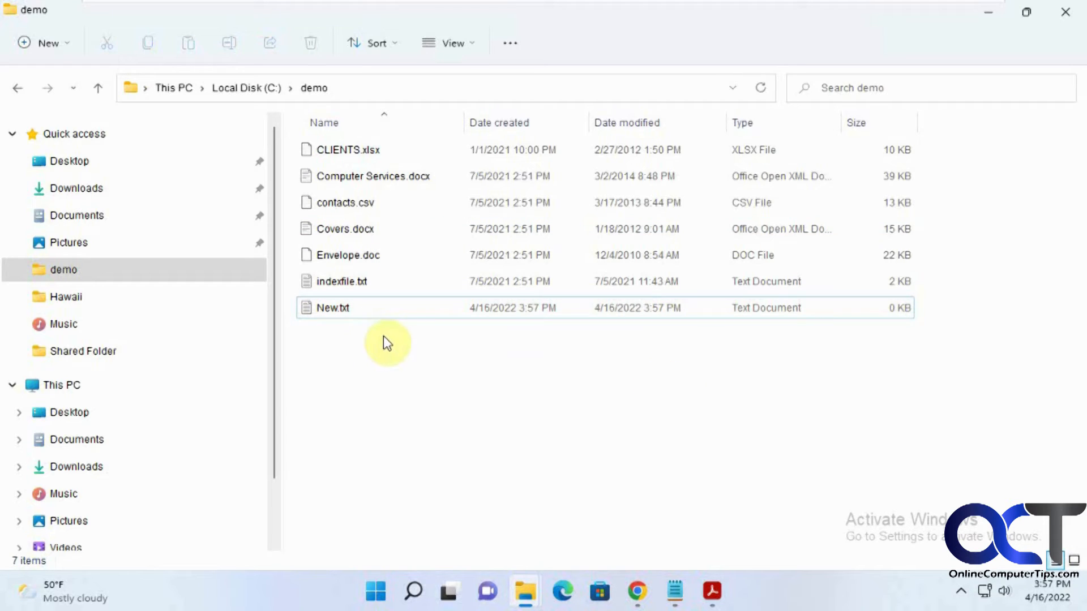
Open Attribute Changer with saved settings for Envelope.doc, indexfile.txt and New.txt.
click(333, 308)
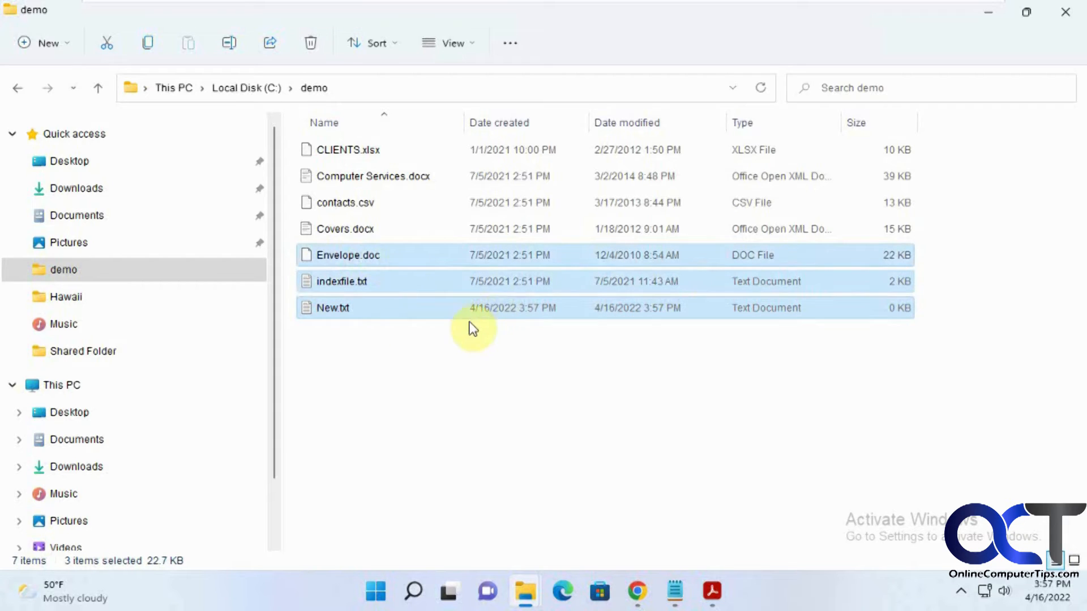
mouse_move(441, 341)
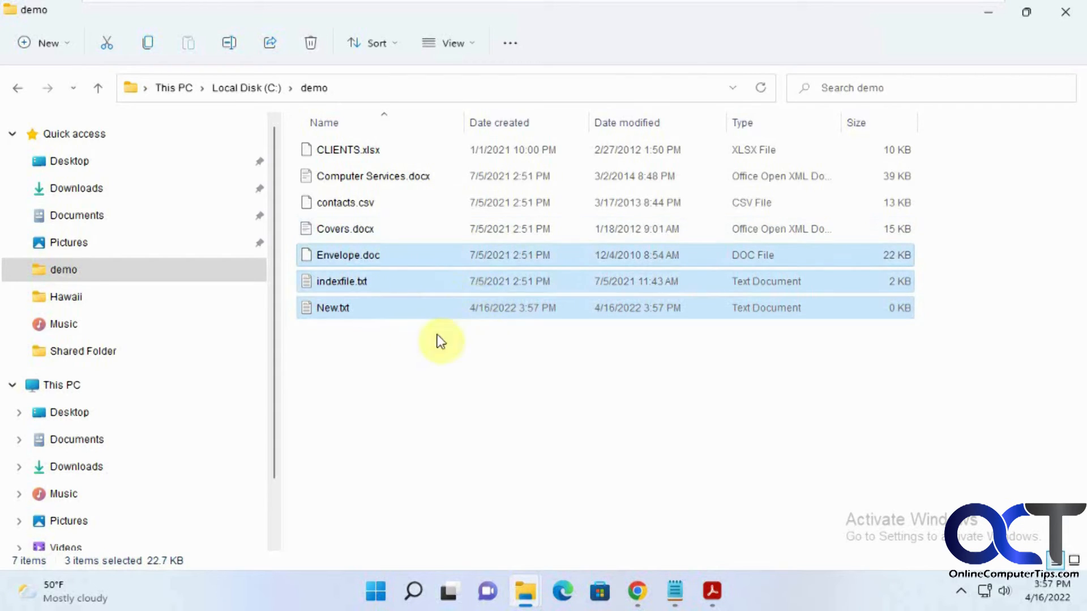
mouse_move(506, 297)
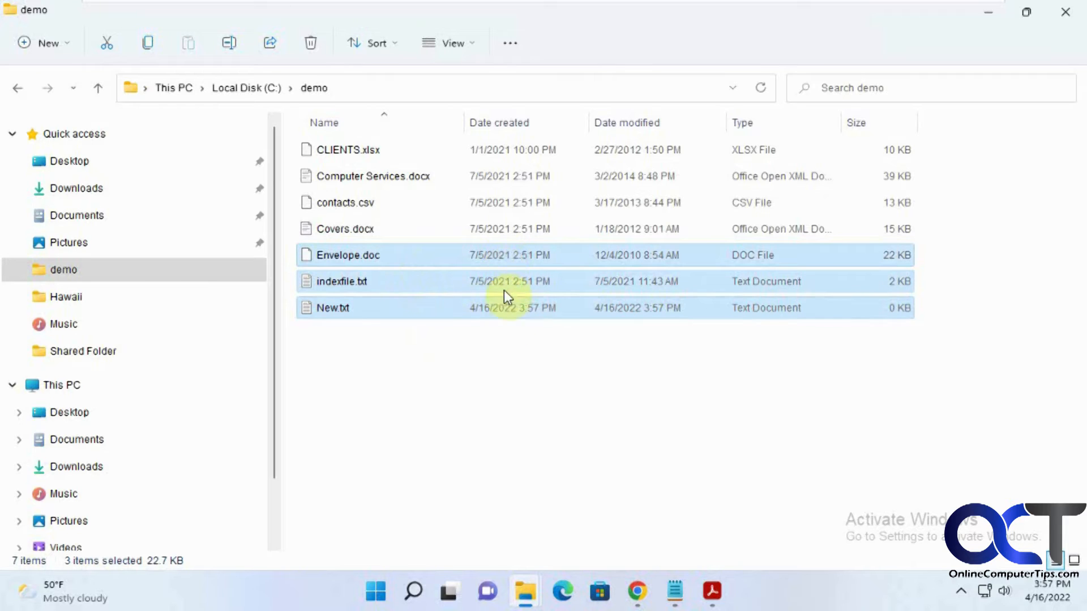
mouse_move(488, 315)
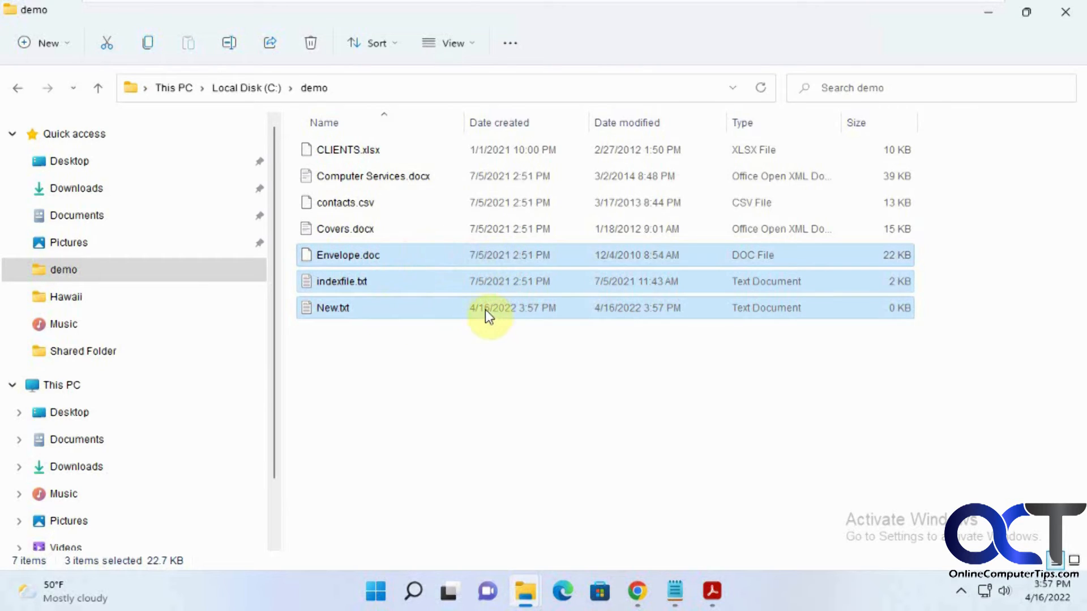
right_click(489, 315)
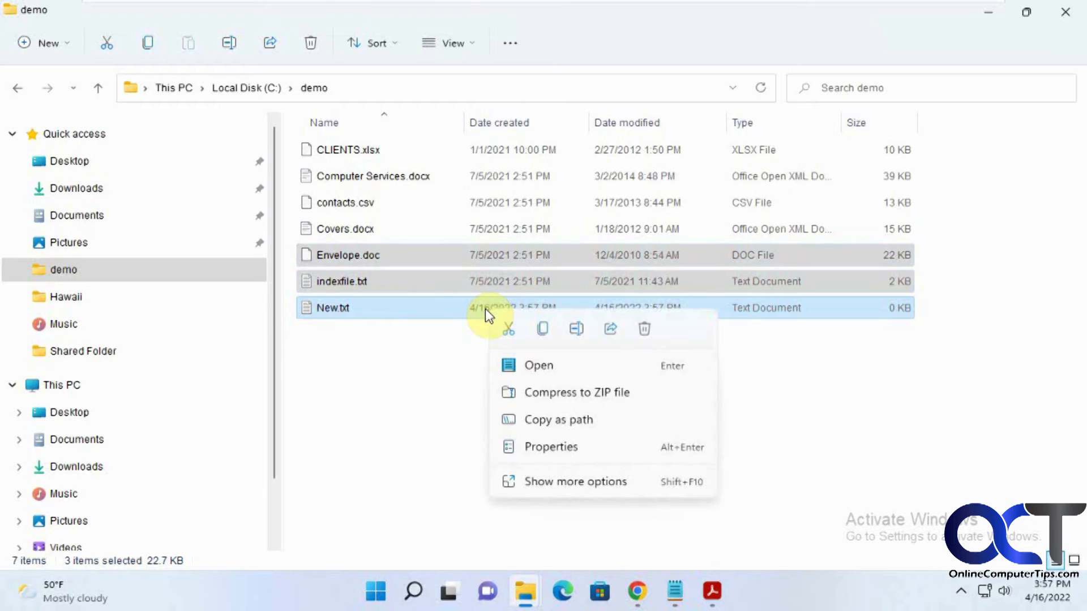
mouse_move(562, 482)
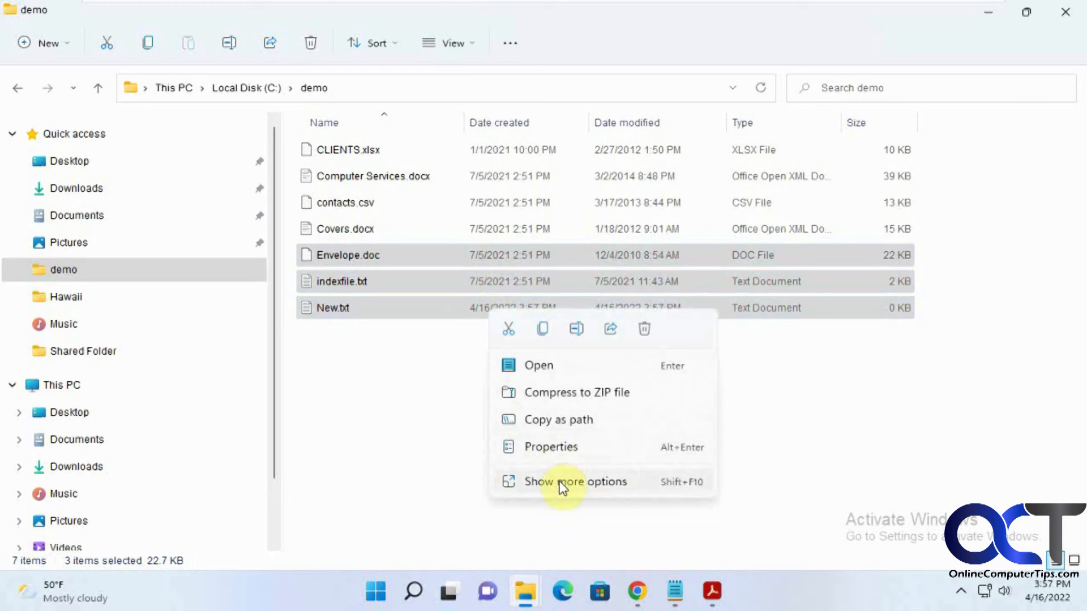
click(574, 481)
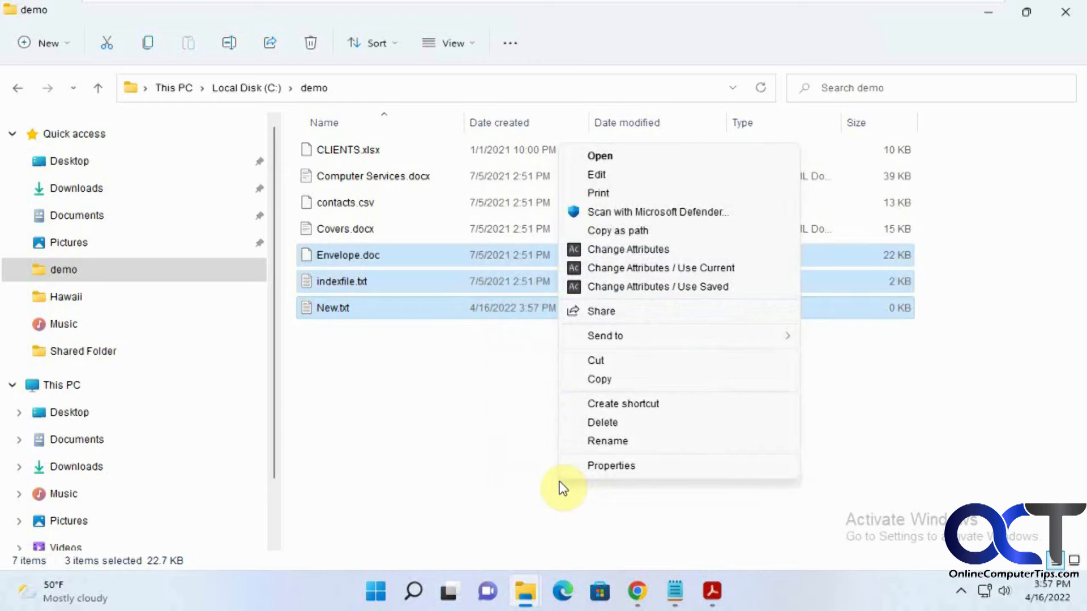
mouse_move(620, 351)
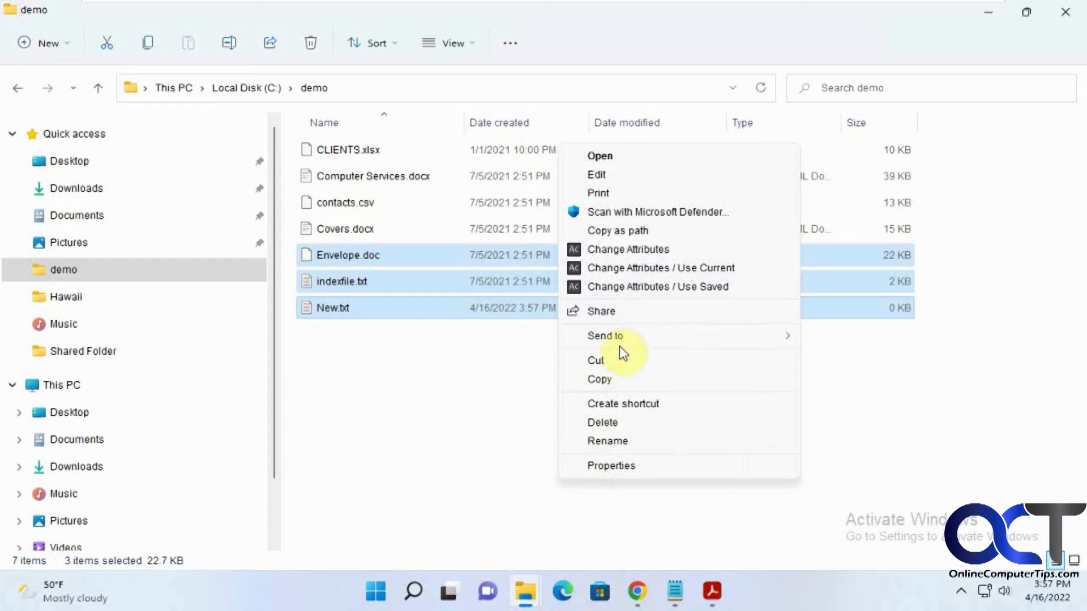
mouse_move(655, 311)
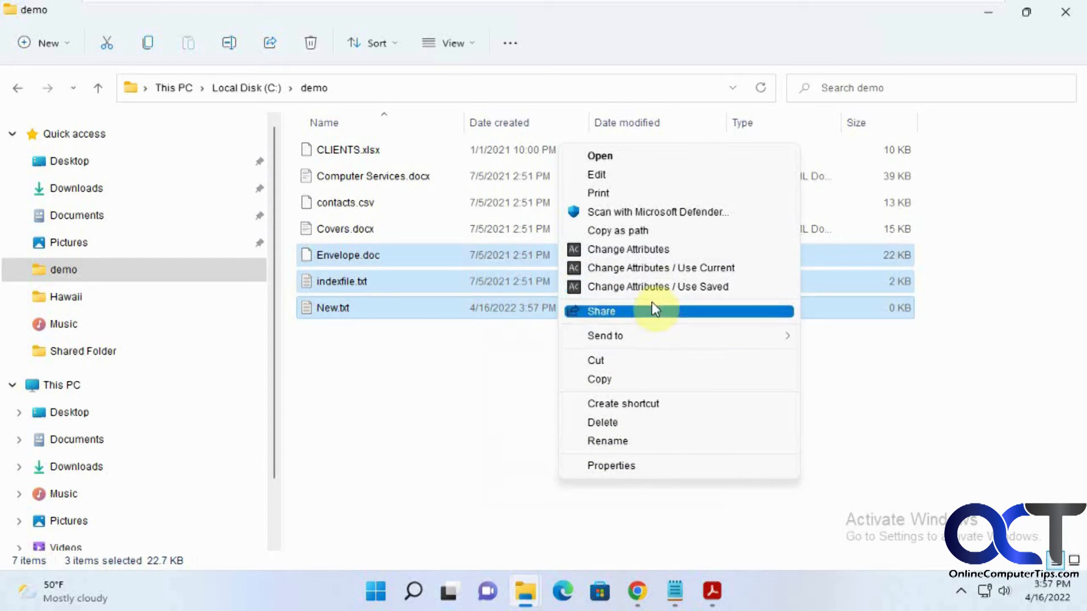
mouse_move(655, 306)
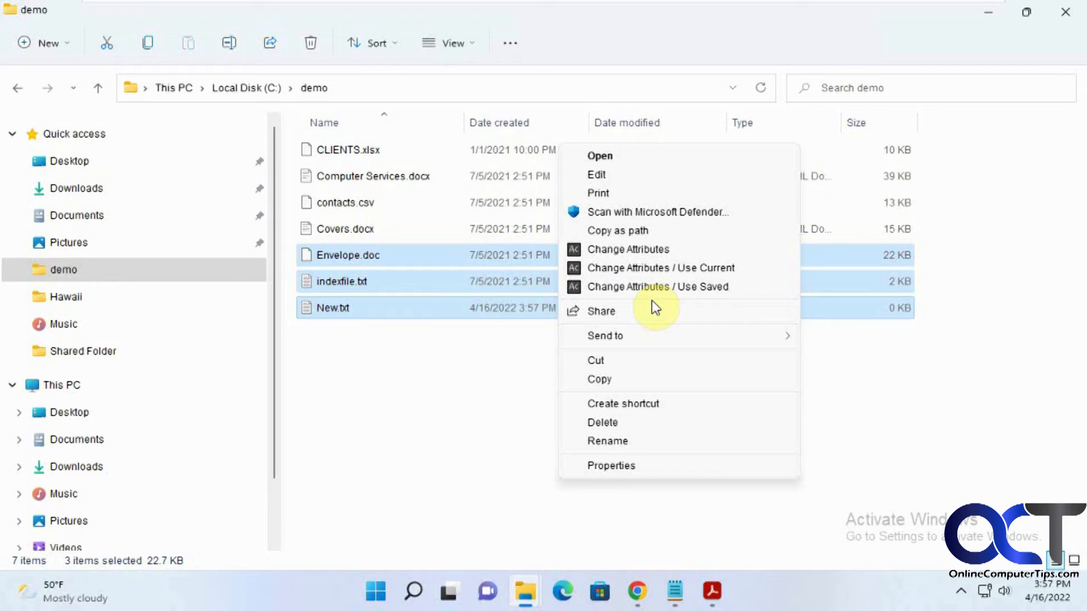
mouse_move(662, 311)
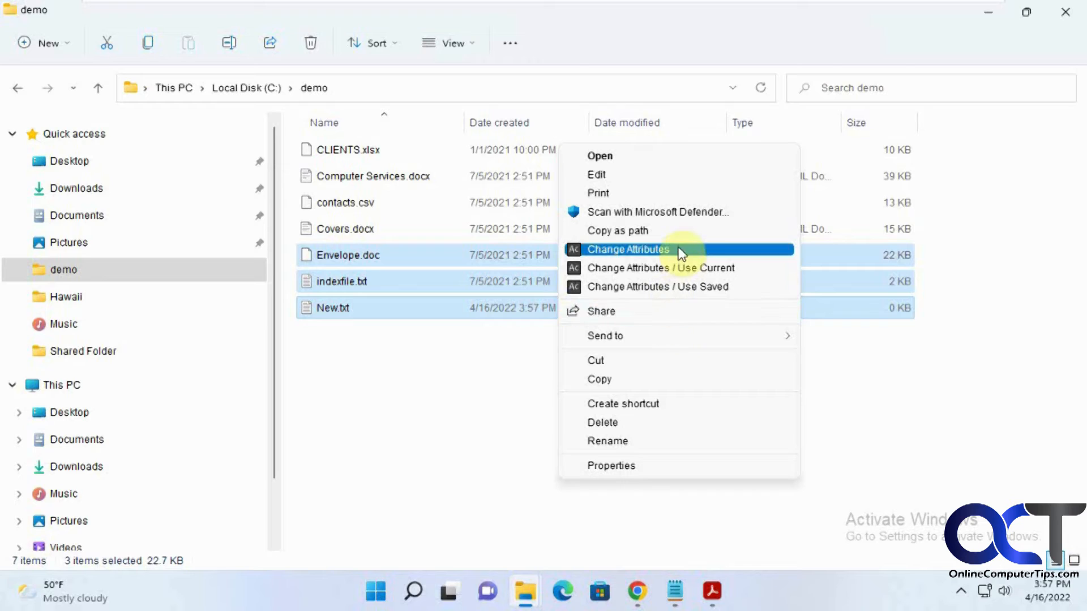
mouse_move(631, 269)
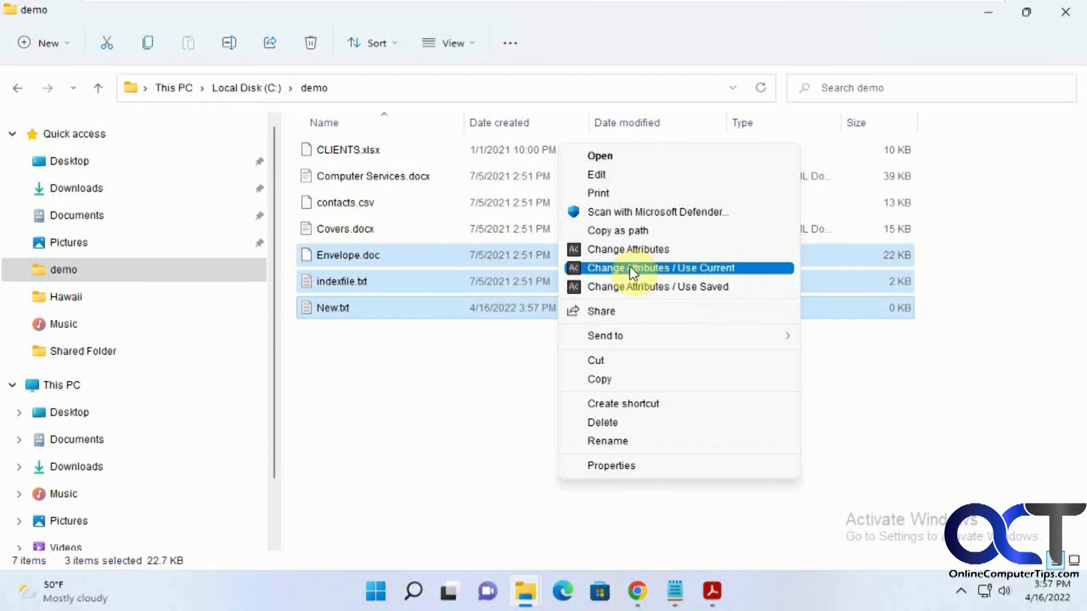
mouse_move(608, 273)
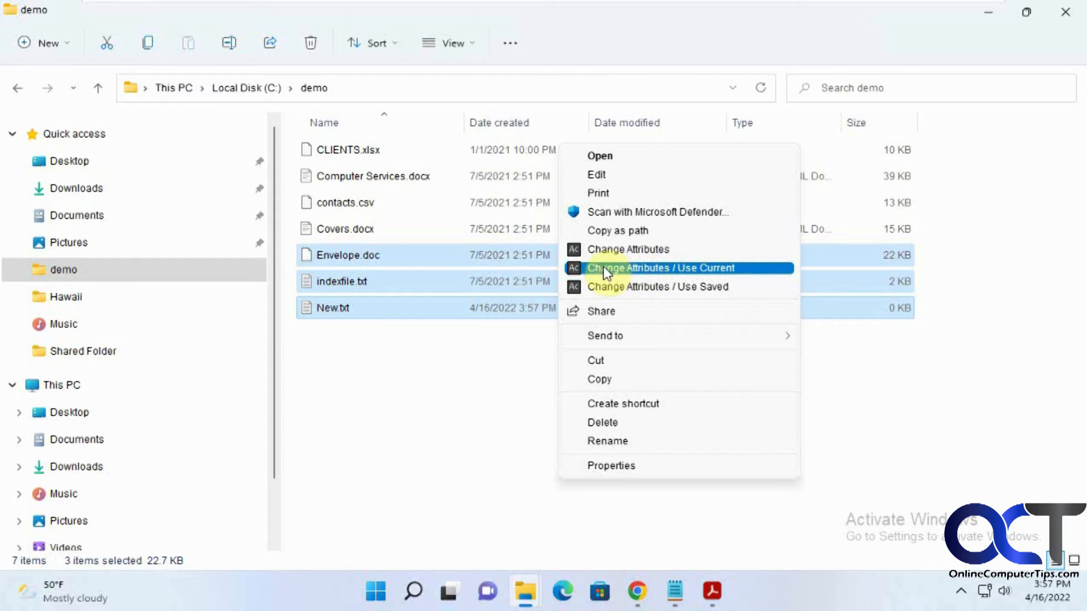
mouse_move(510, 309)
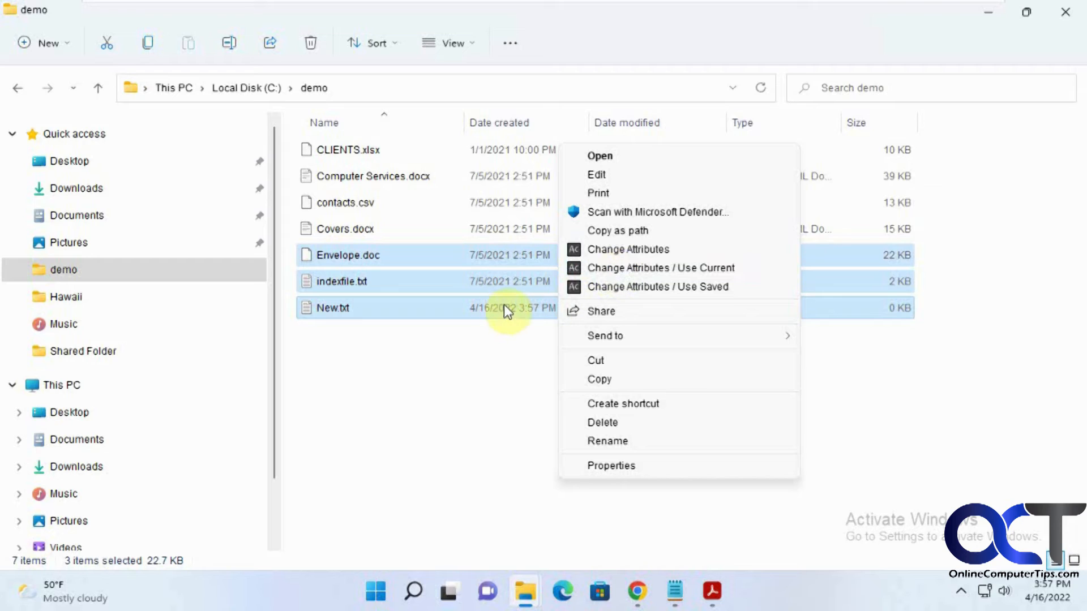
mouse_move(660, 268)
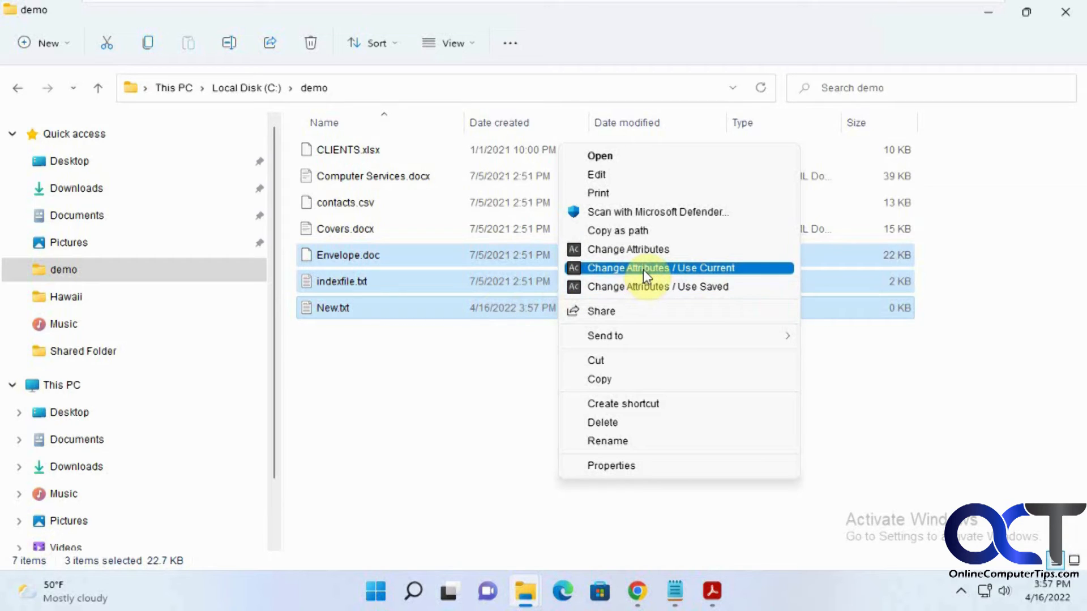
click(658, 267)
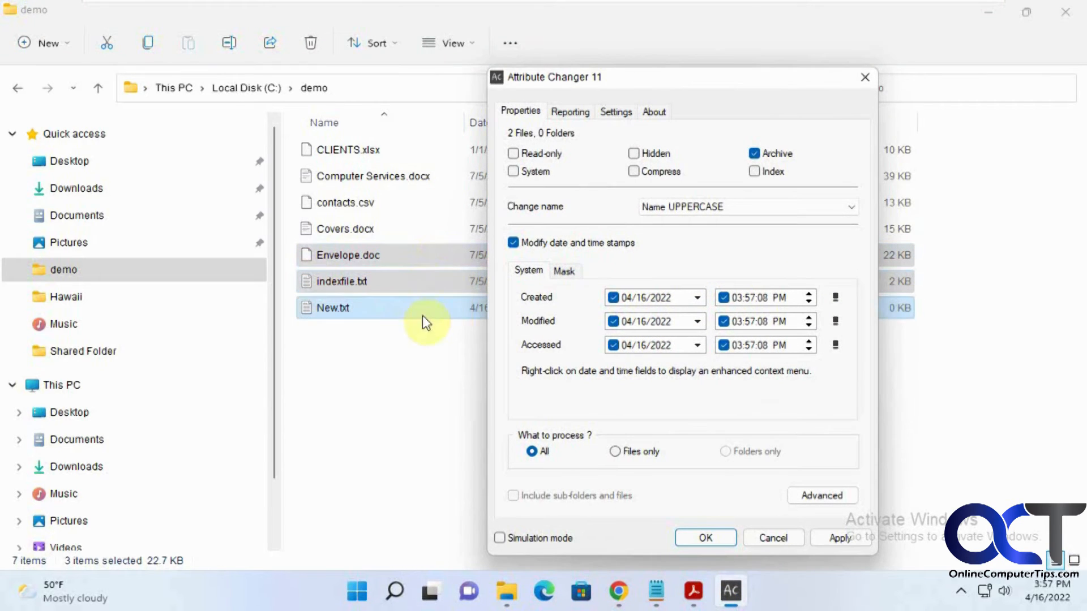
mouse_move(406, 319)
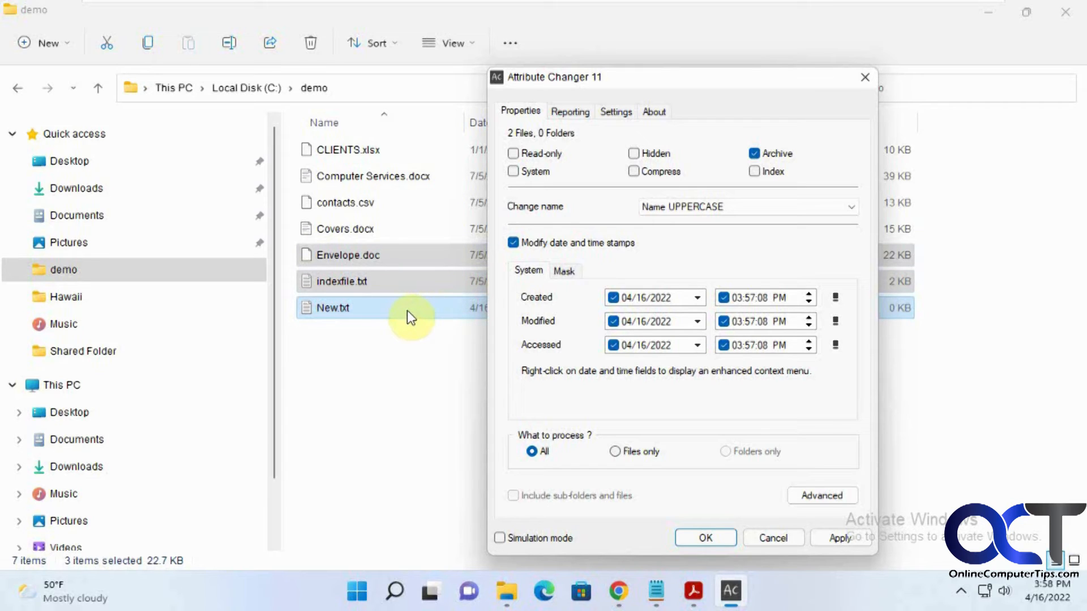
mouse_move(673, 346)
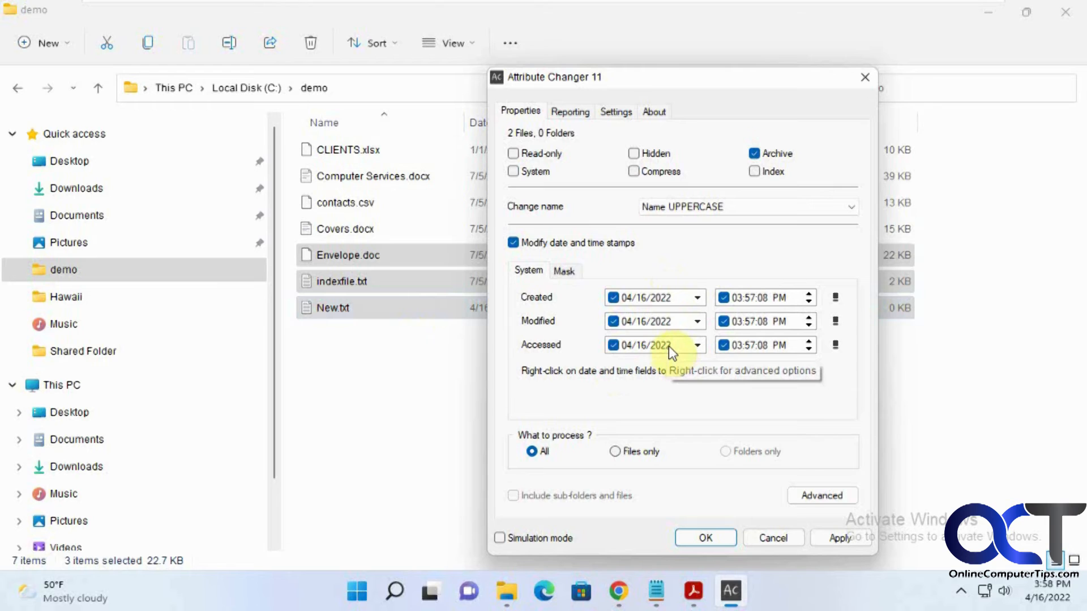
mouse_move(671, 347)
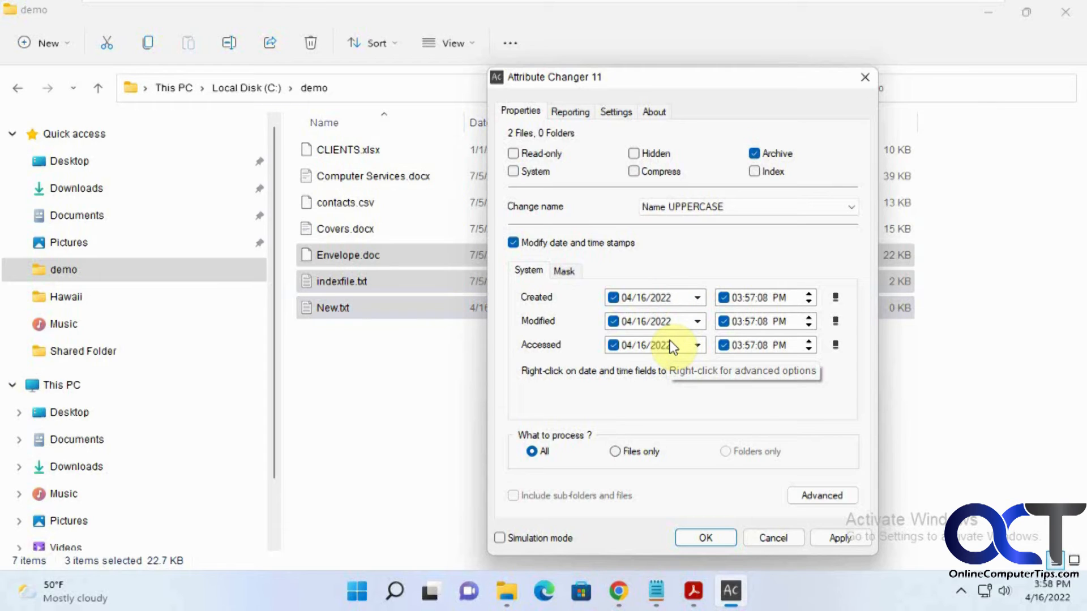
mouse_move(706, 538)
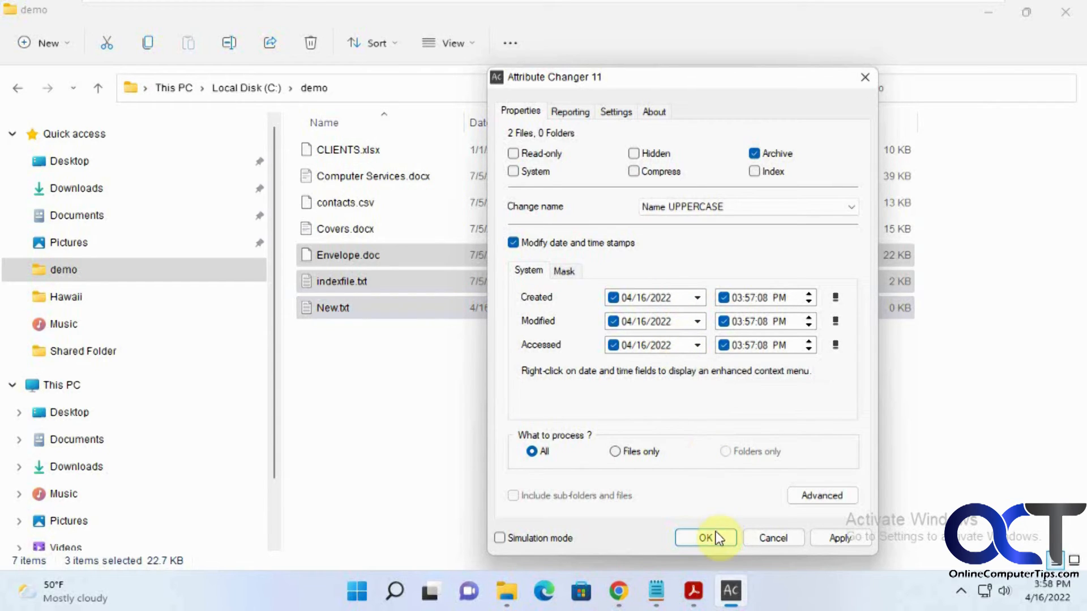
Apply uppercase names and 4/16/2022 3:57 PM stamps to ENVELOPE.doc, INDEXFILE.txt and New.txt.
click(705, 538)
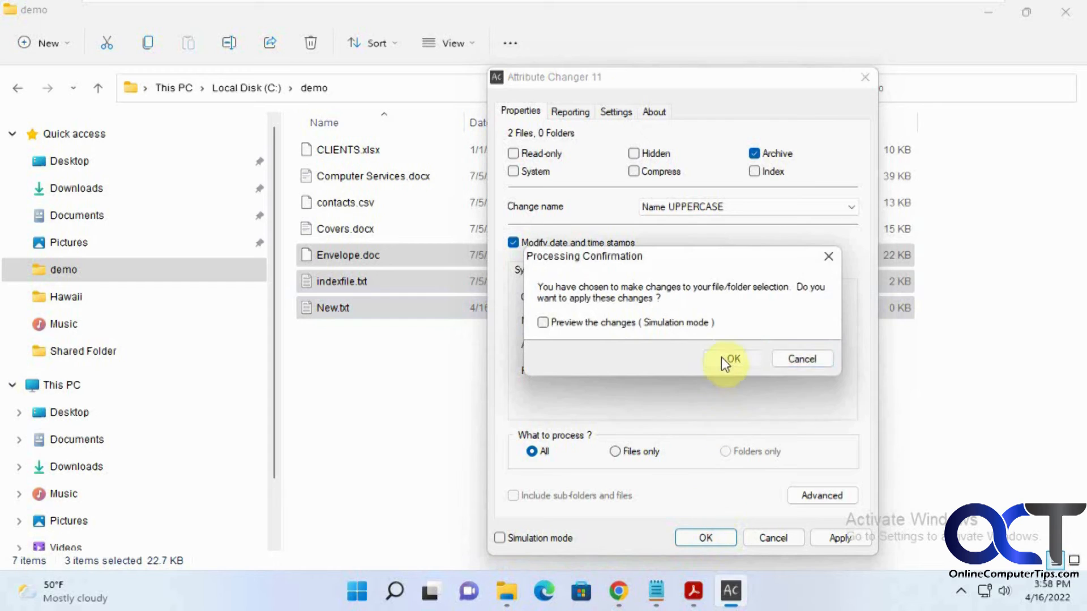
click(729, 359)
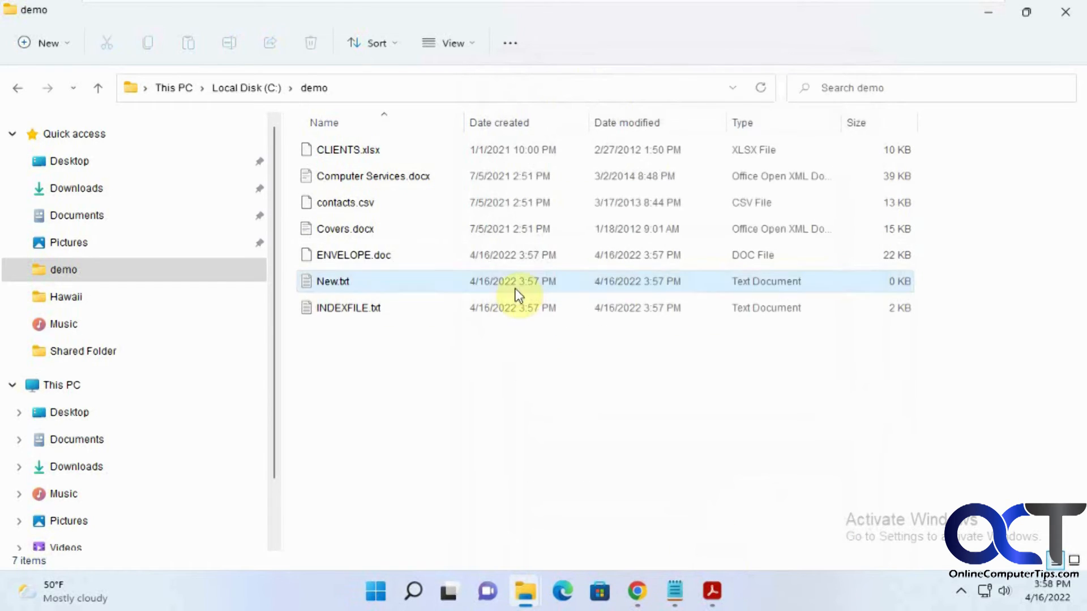
click(347, 308)
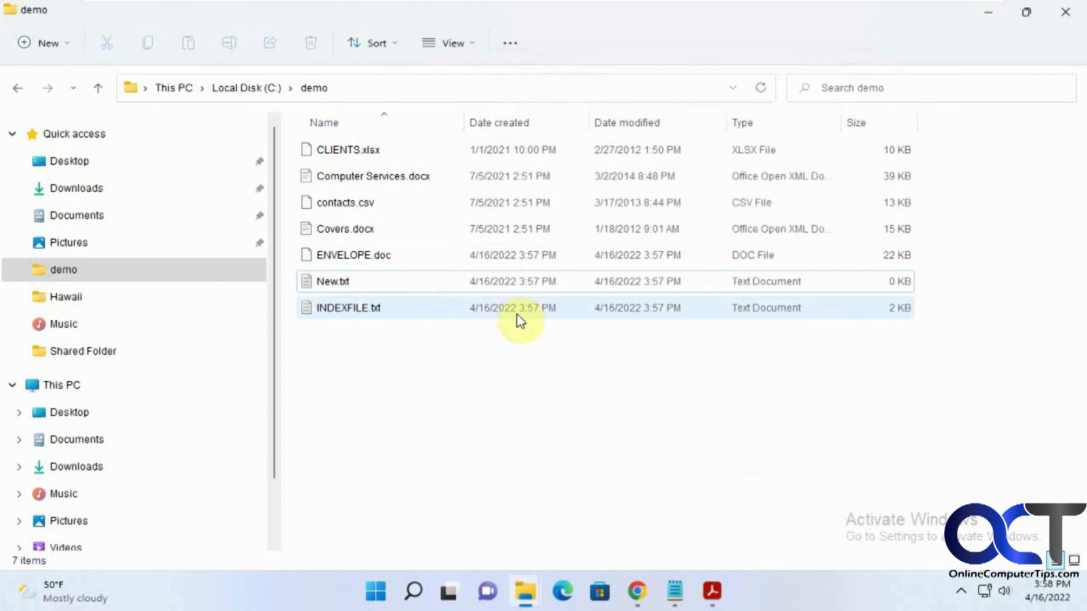
Make a New folder in demo with copies of CLIENTS.xlsx, Computer Services.docx and contacts.csv.
right_click(520, 318)
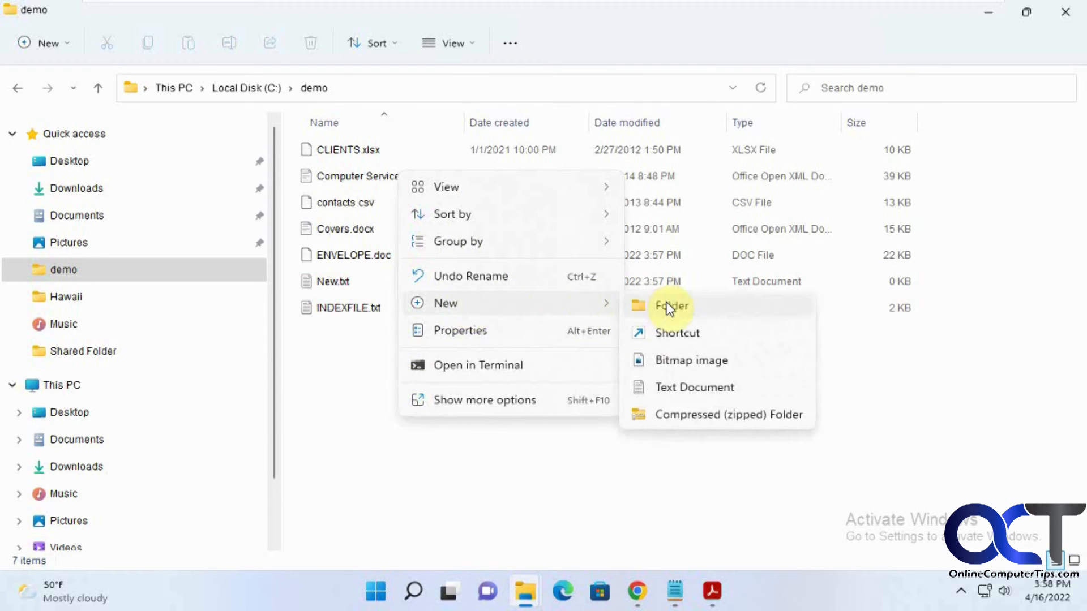
click(671, 306)
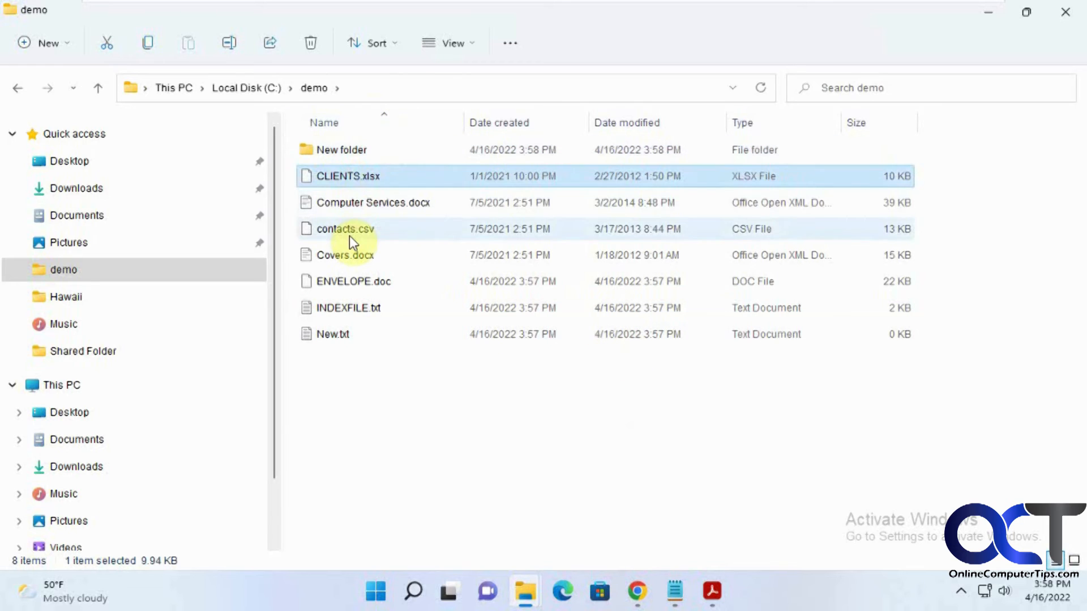
click(340, 149)
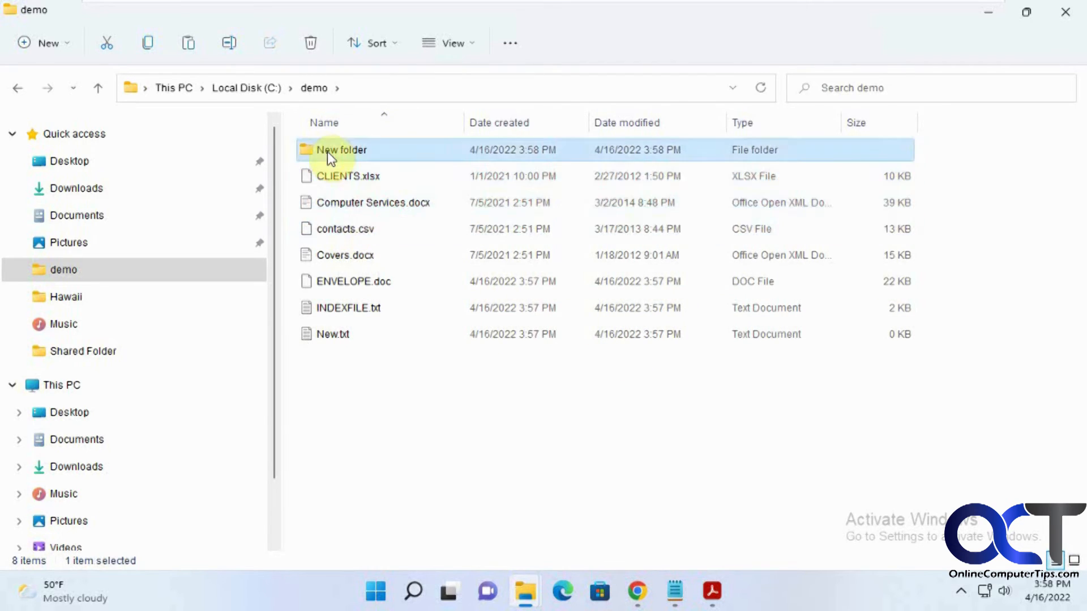
double_click(341, 149)
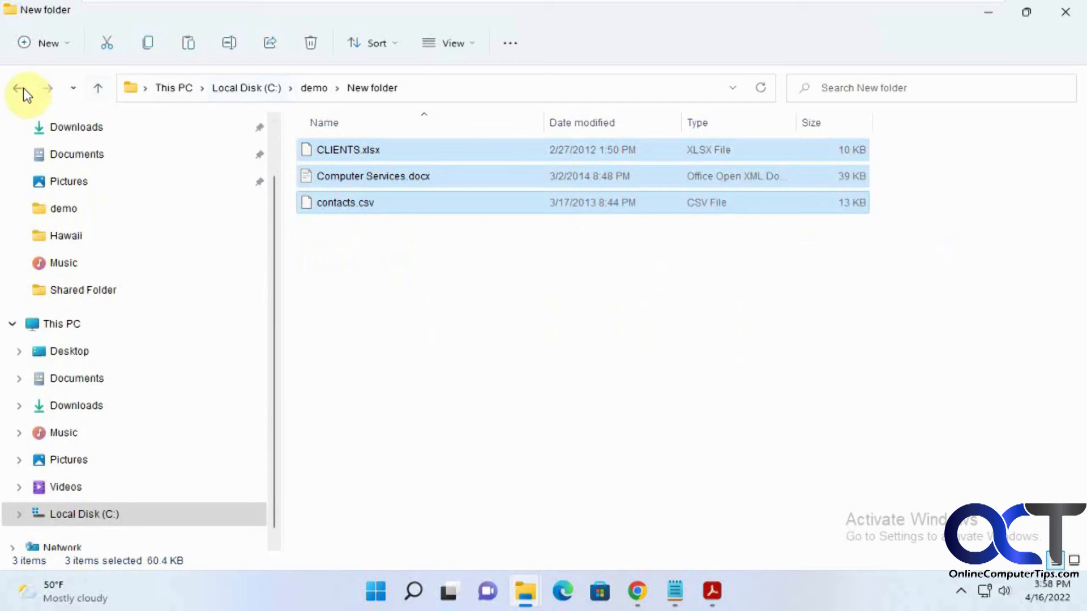
click(19, 89)
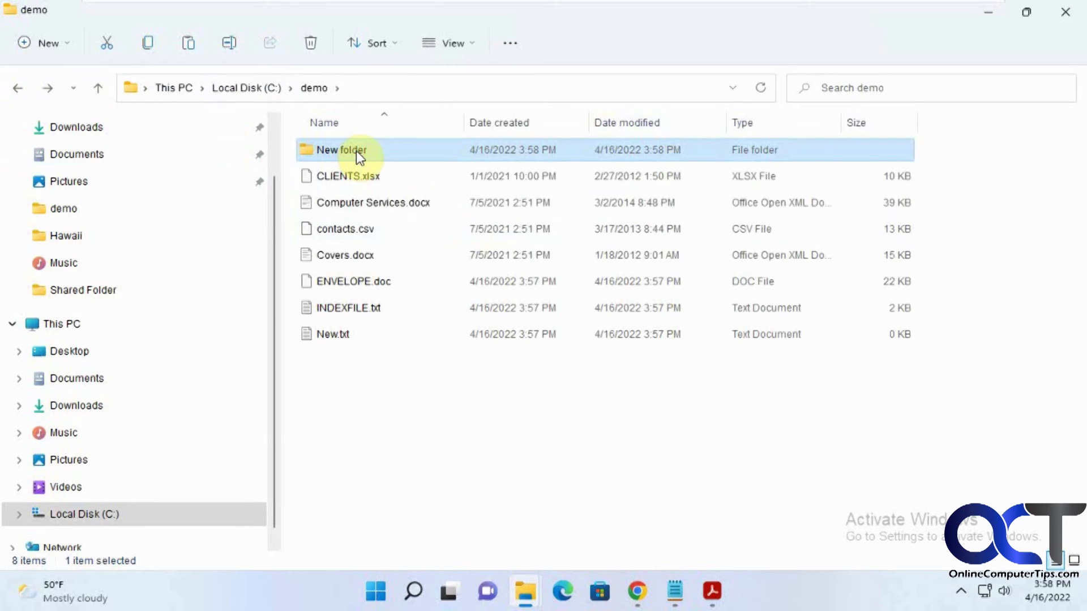
double_click(339, 149)
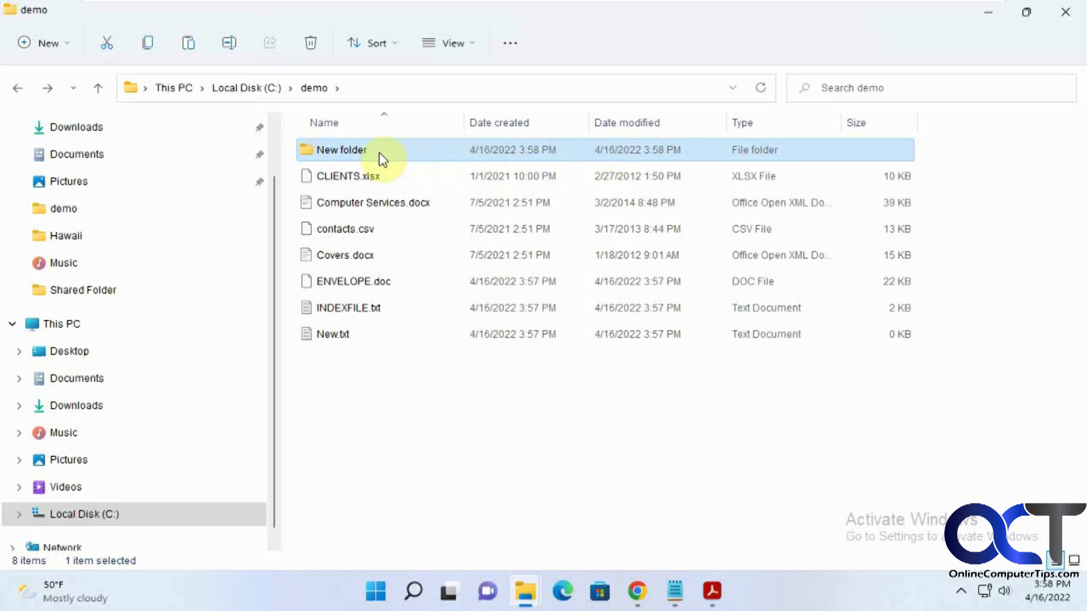
Open Attribute Changer for New folder with Include sub-folders and files ticked, and view Advanced filters.
right_click(339, 150)
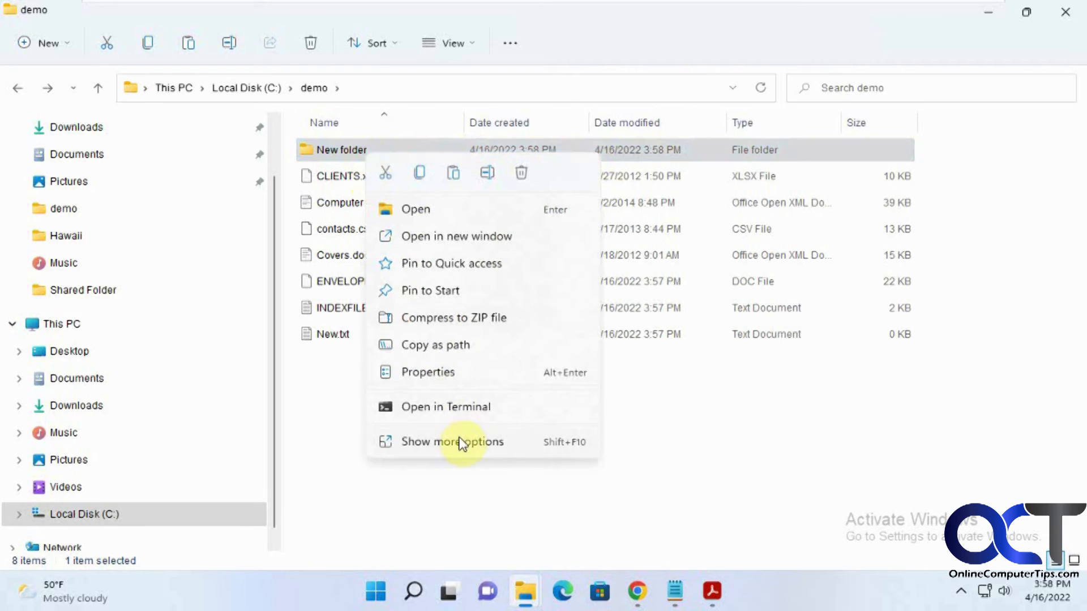
click(453, 442)
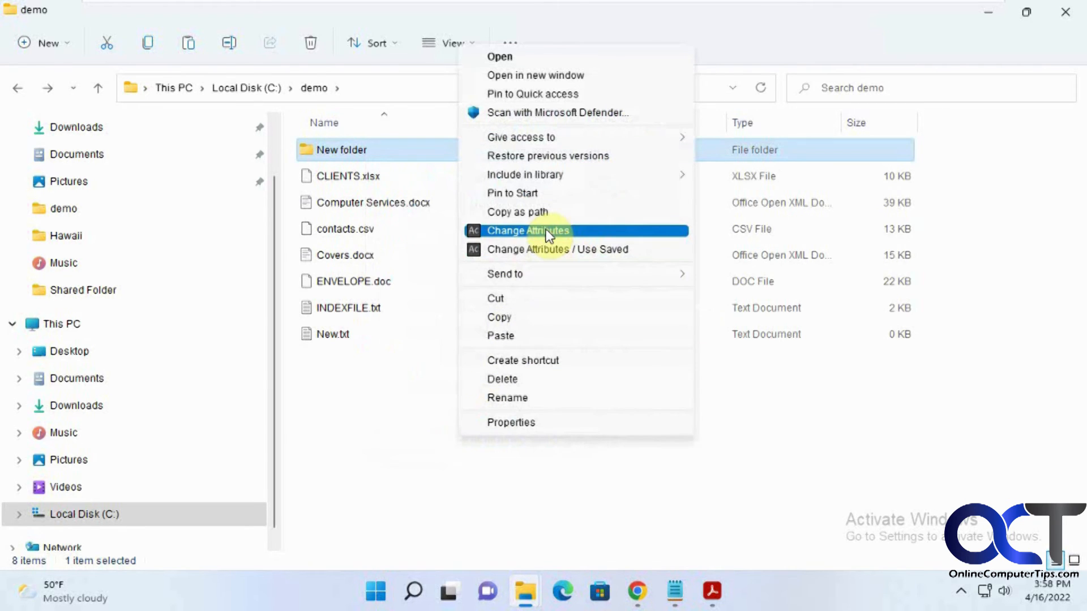
click(528, 230)
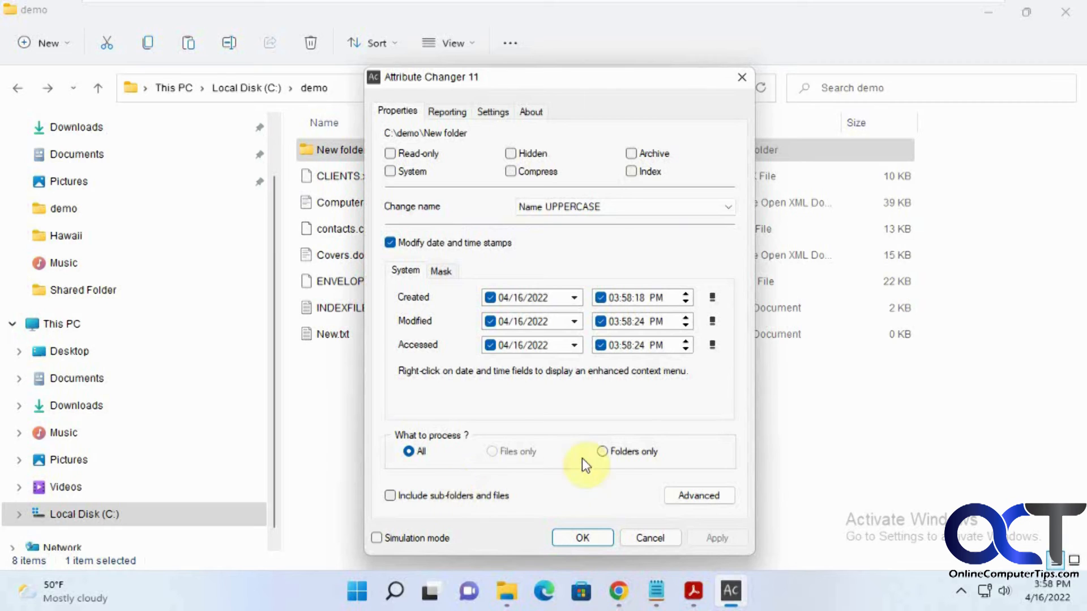
click(389, 495)
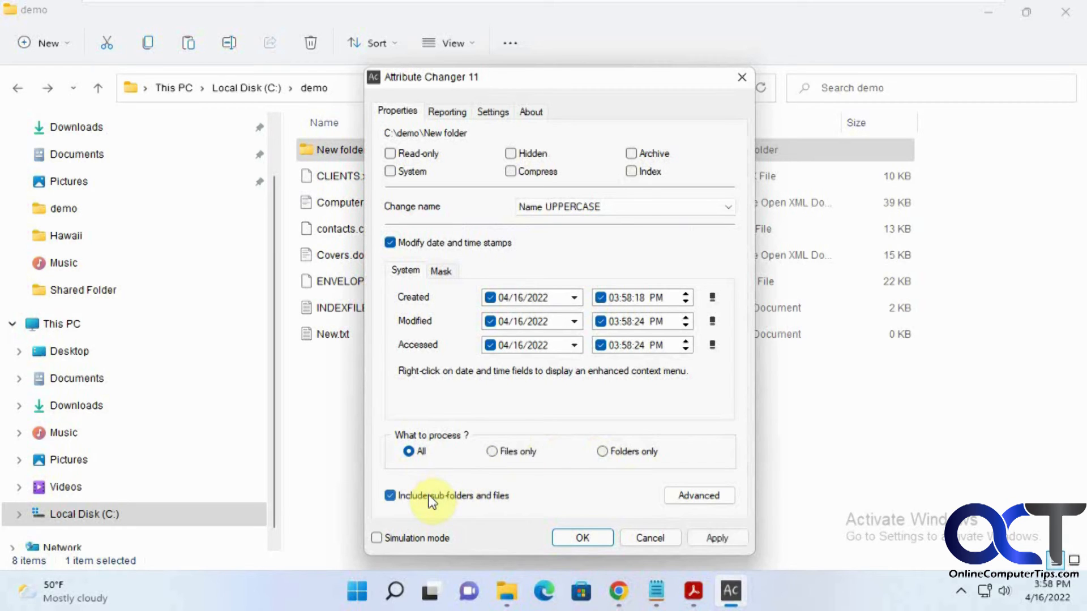
click(697, 496)
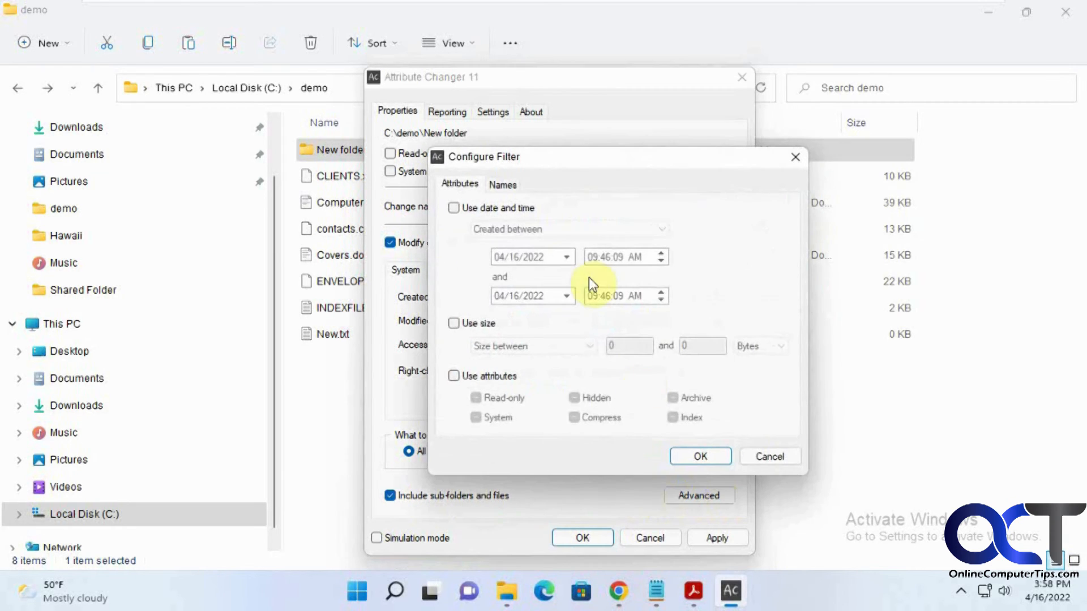
mouse_move(472, 326)
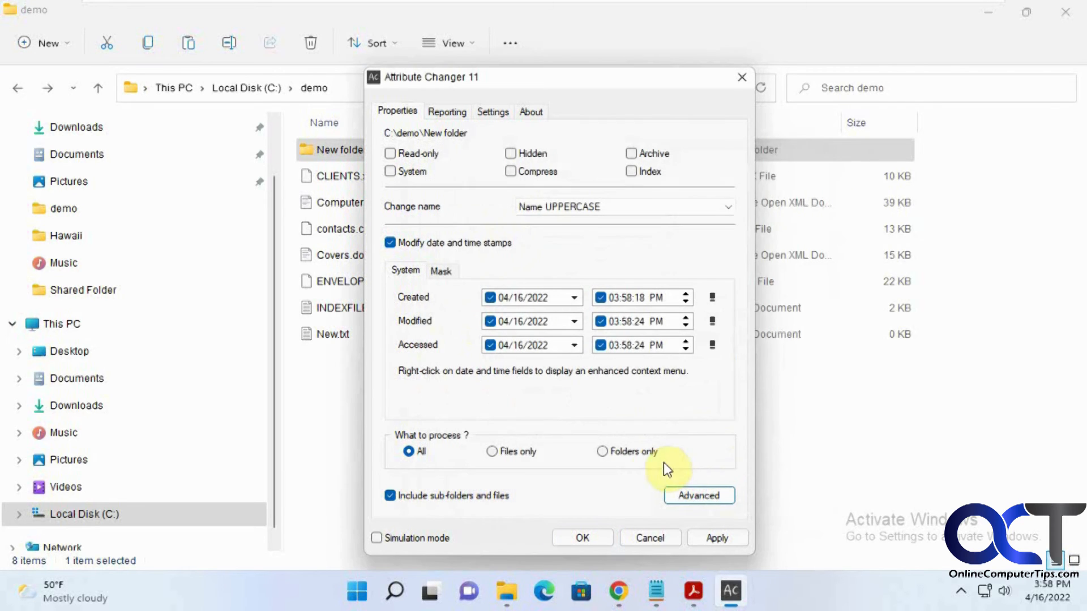
mouse_move(517, 297)
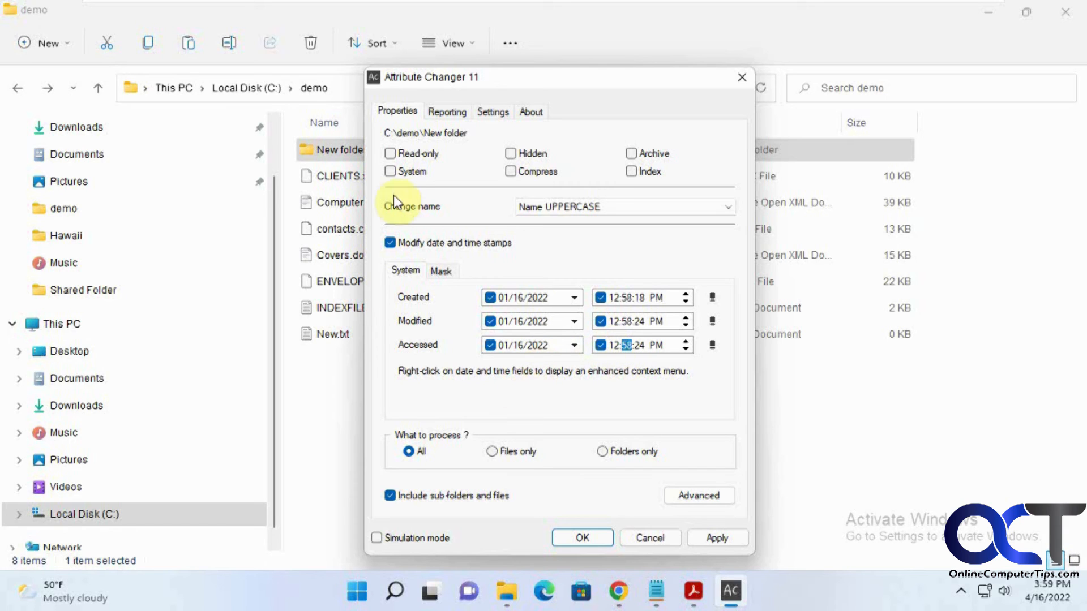
mouse_move(532, 309)
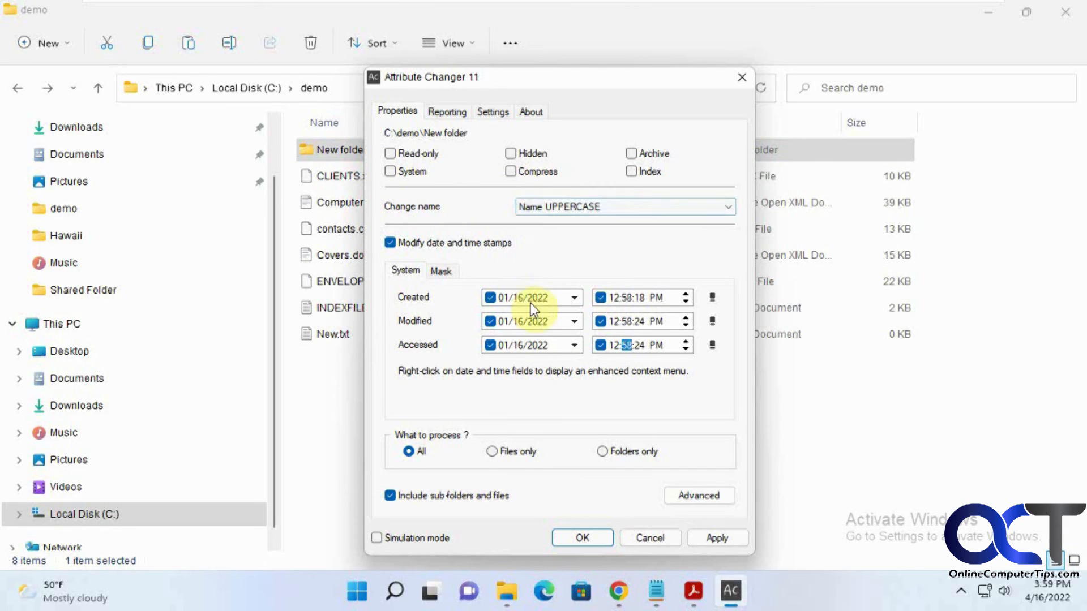
mouse_move(583, 538)
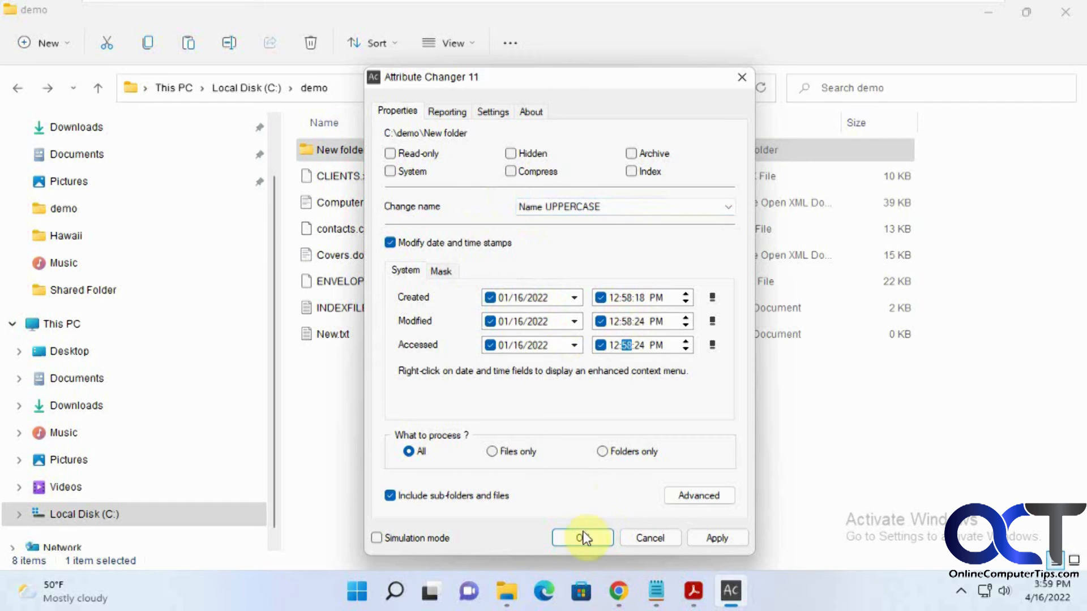
Apply uppercase names and 1/16/2022 12:58 PM dates to NEW FOLDER's contents, closing the report.
click(583, 537)
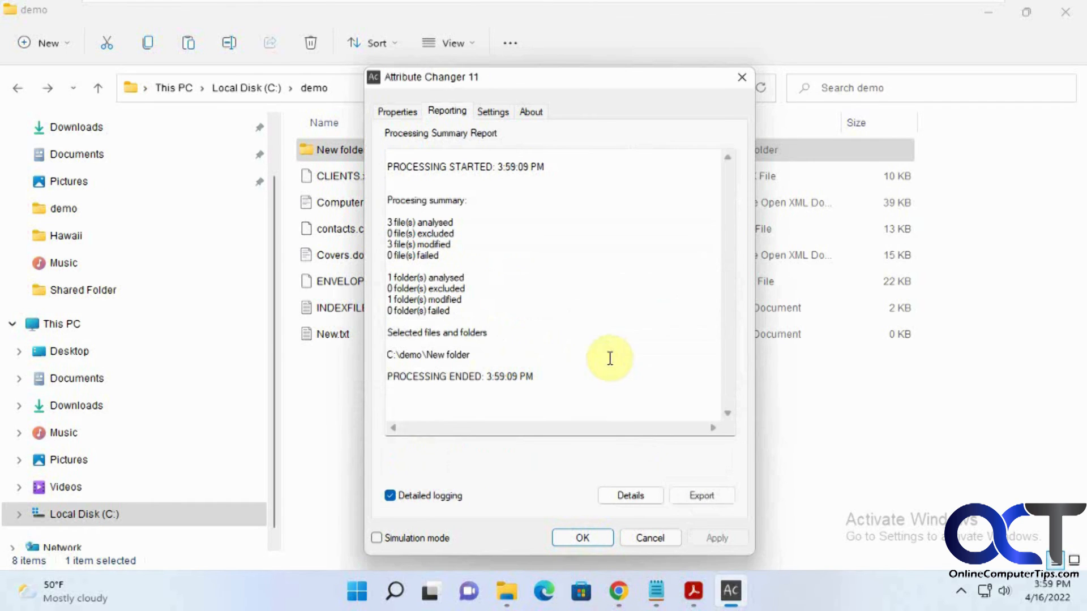
click(582, 538)
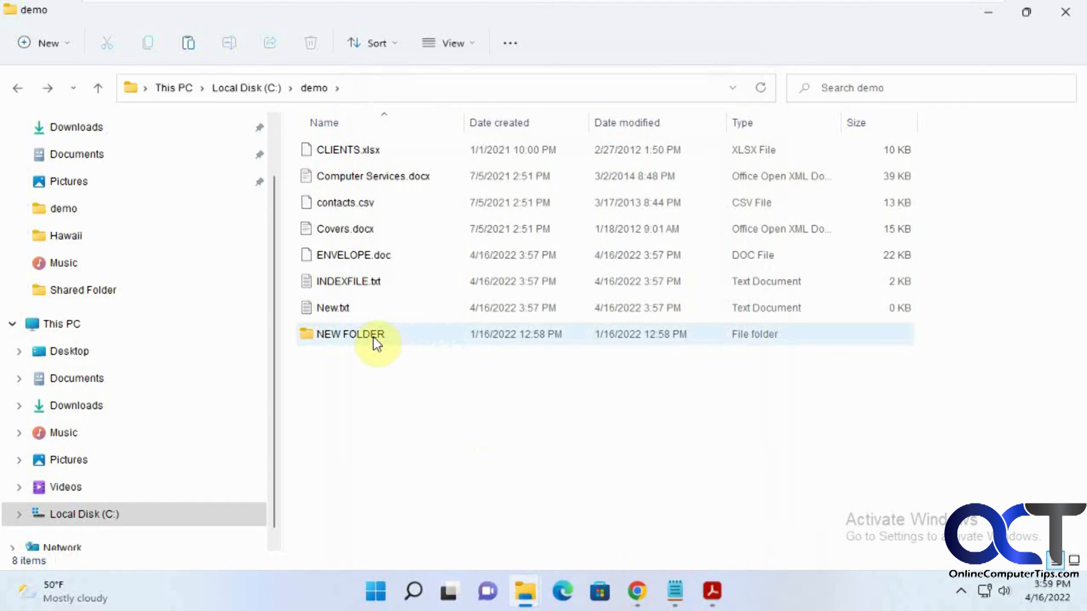
double_click(349, 334)
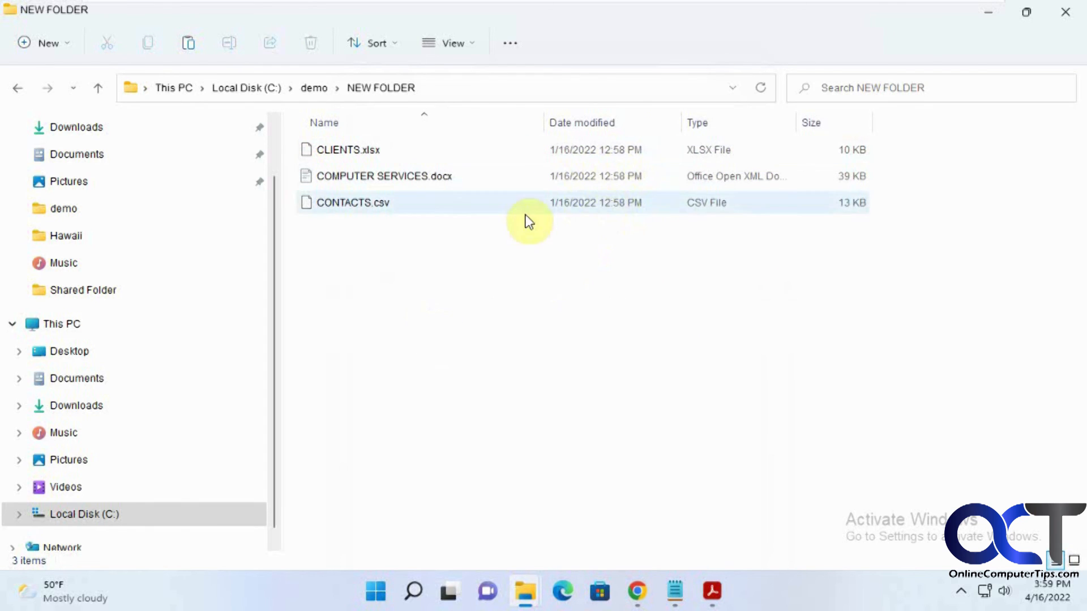
mouse_move(399, 228)
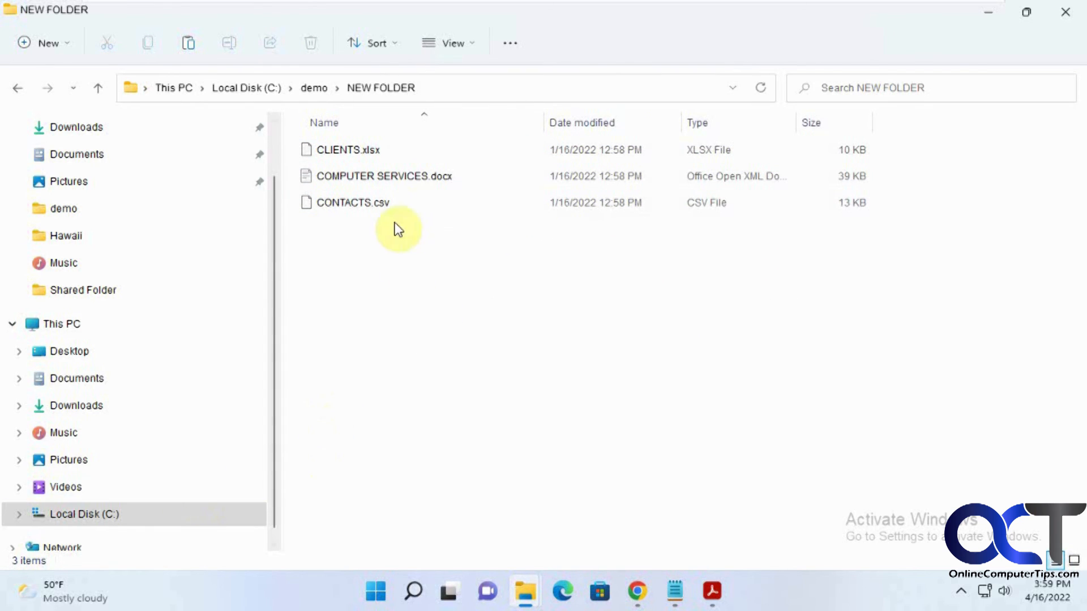
mouse_move(17, 88)
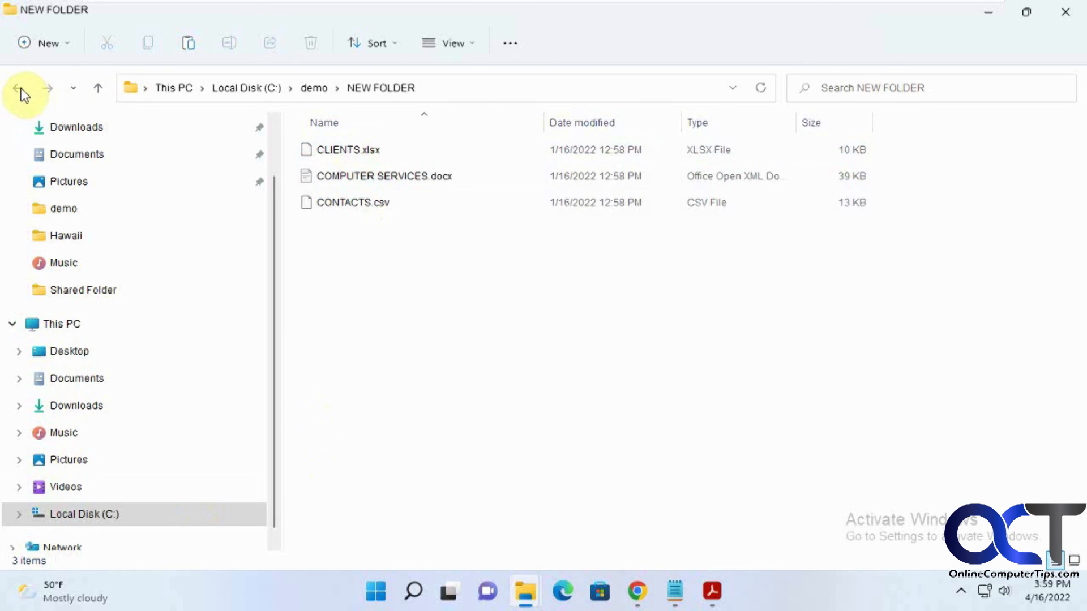
click(17, 88)
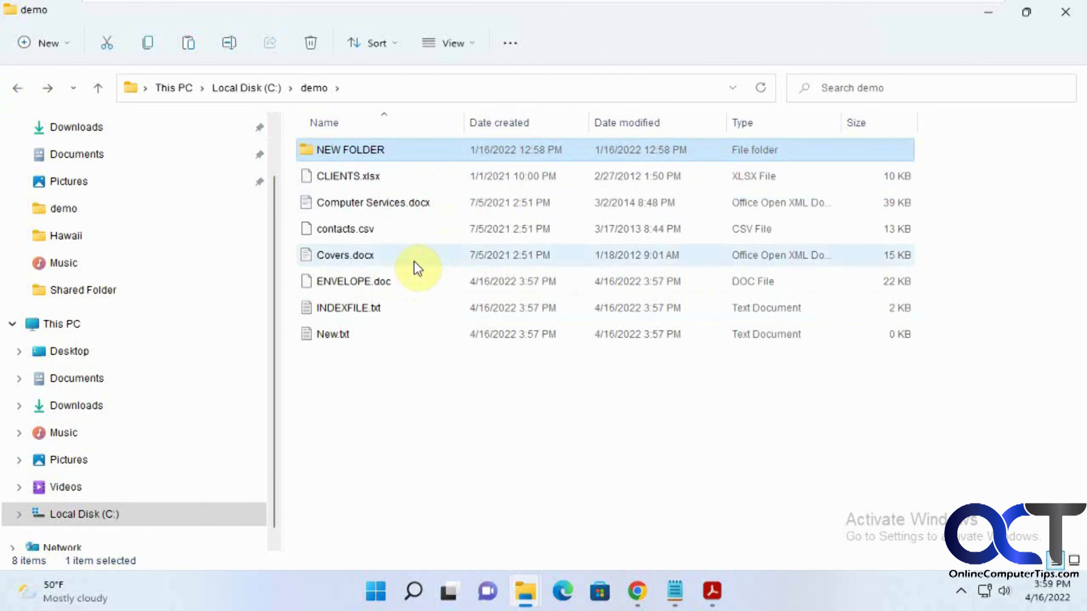
mouse_move(430, 248)
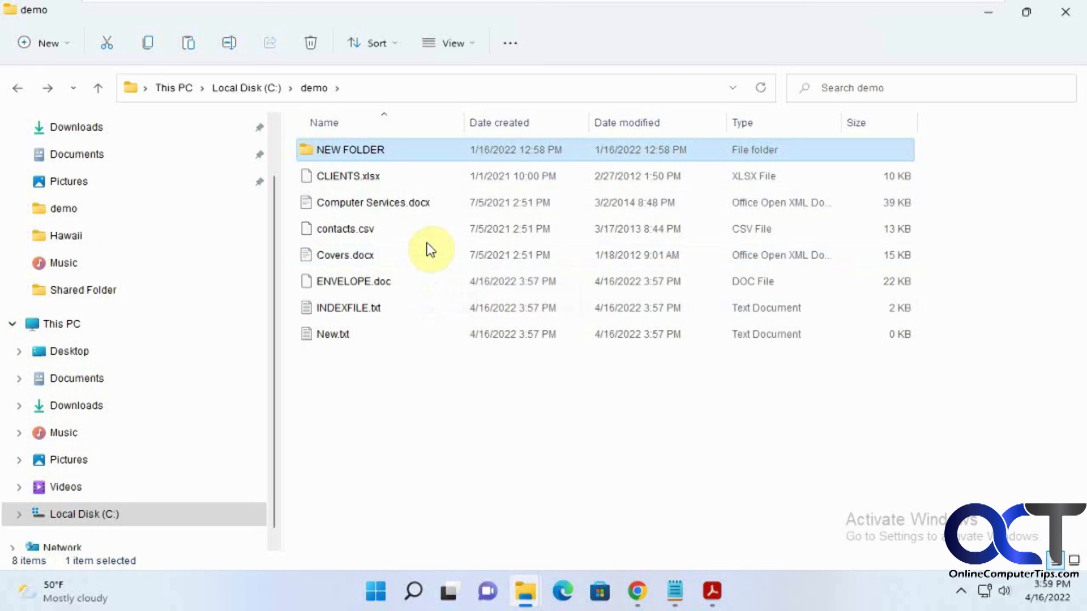
mouse_move(413, 269)
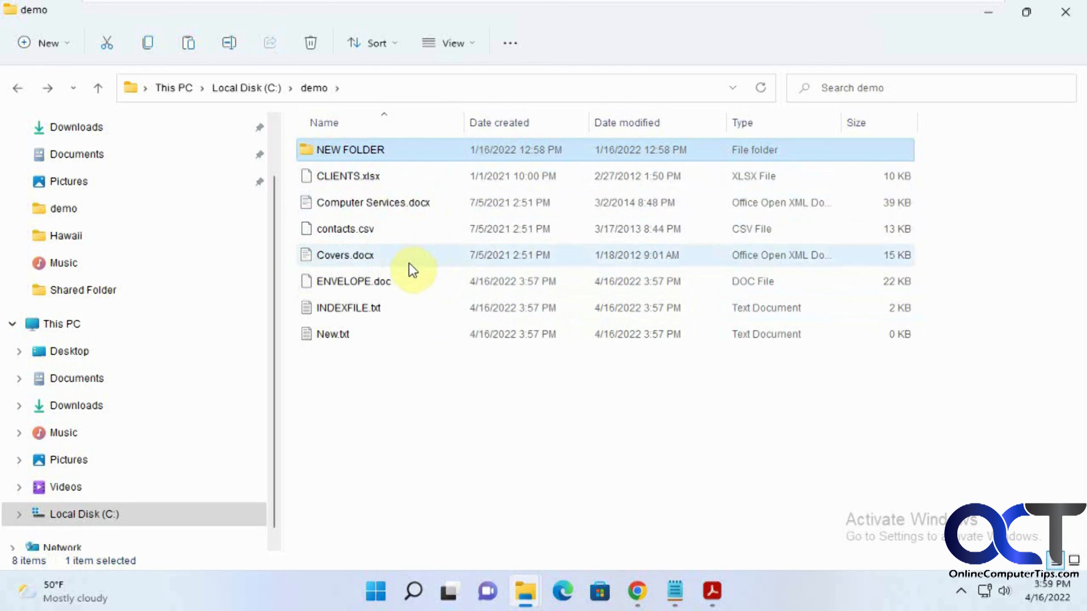
mouse_move(388, 228)
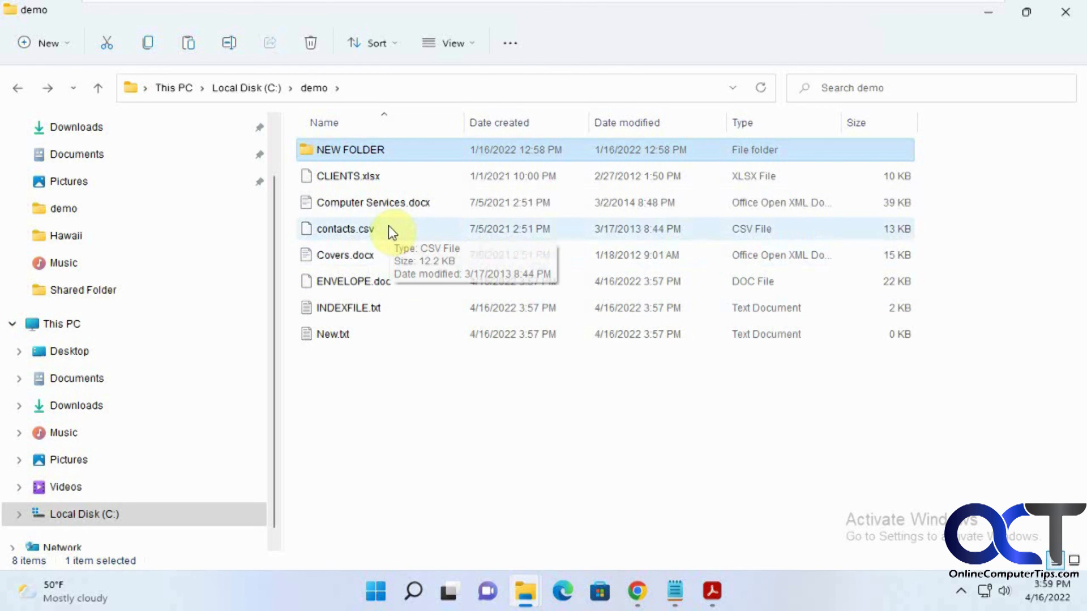
mouse_move(385, 188)
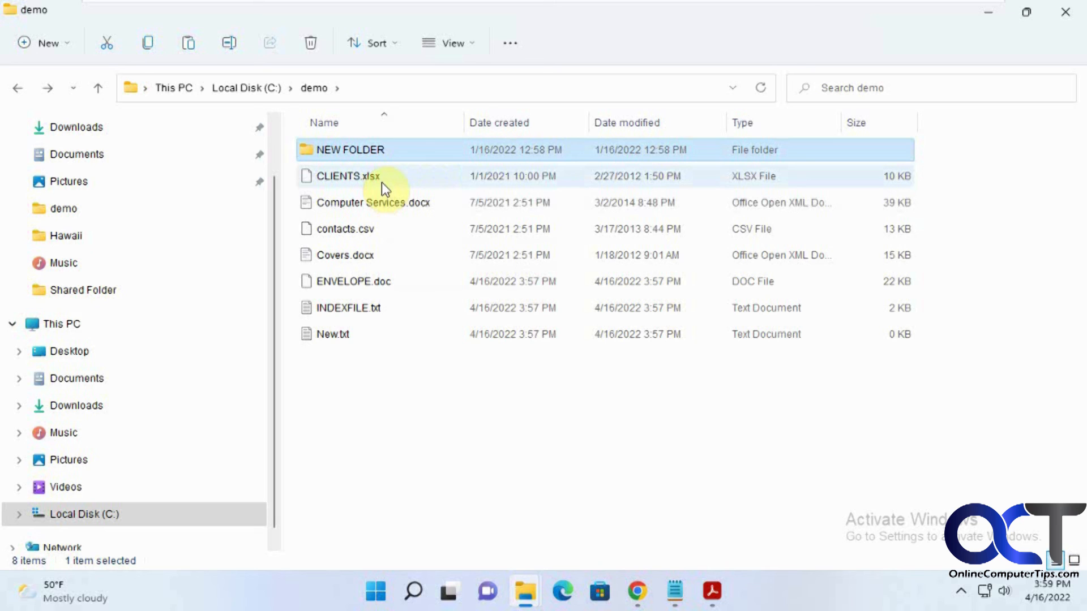
mouse_move(381, 182)
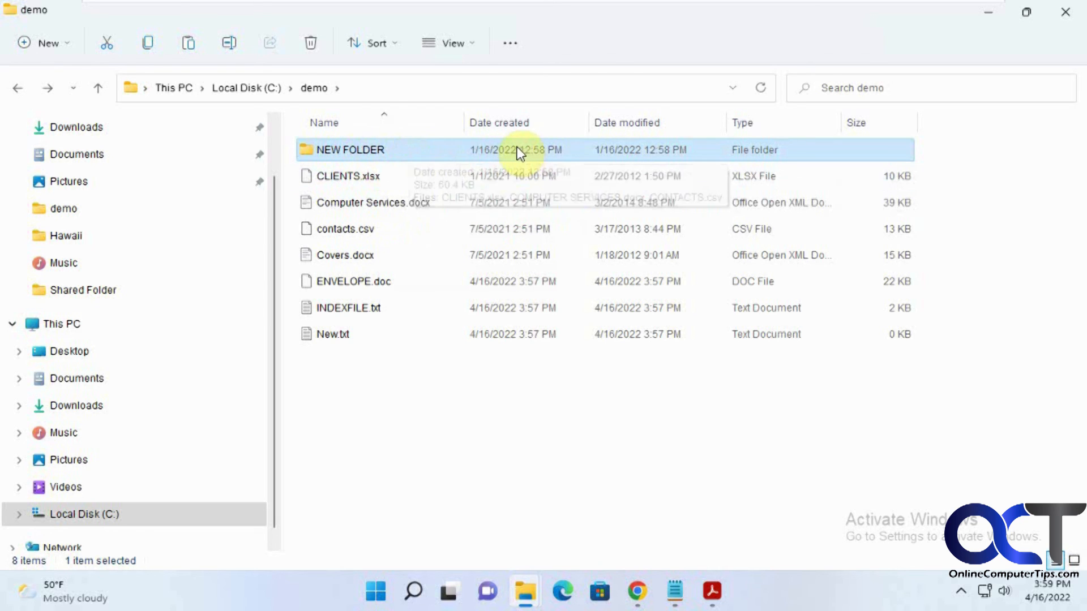
mouse_move(489, 228)
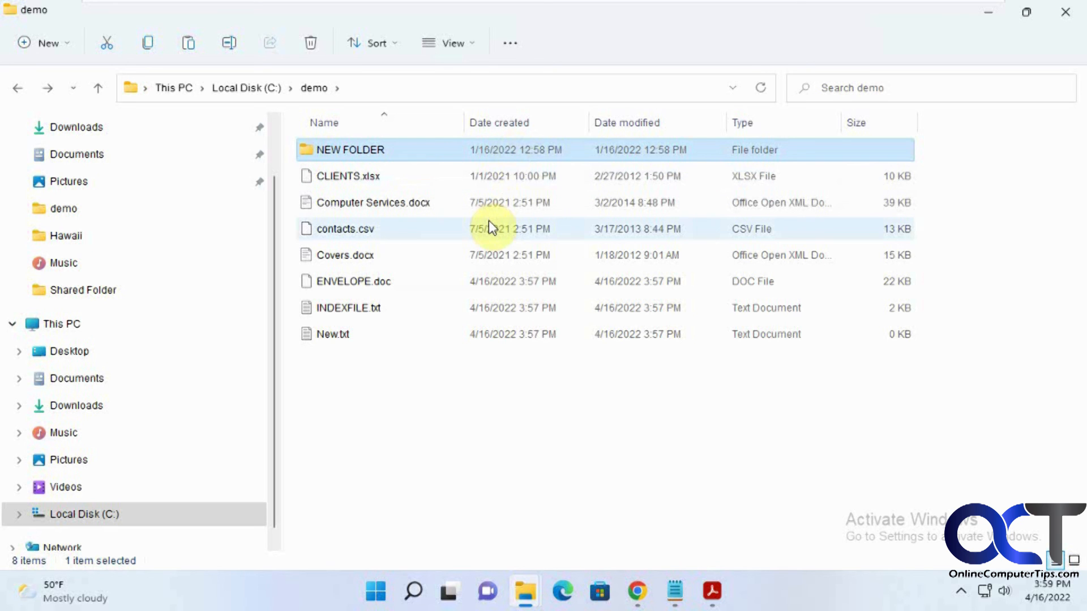
mouse_move(487, 228)
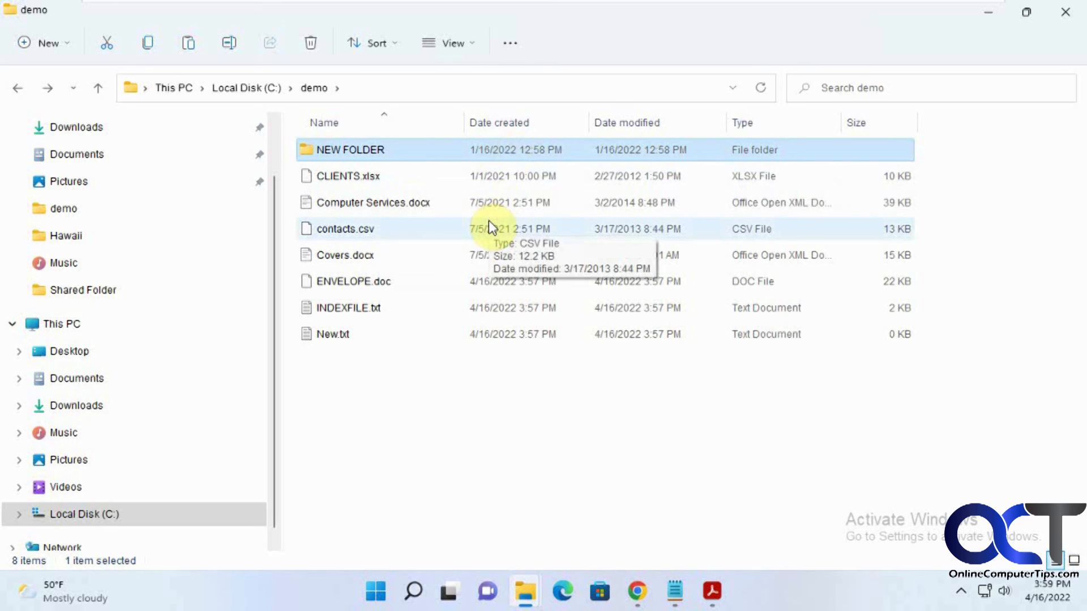